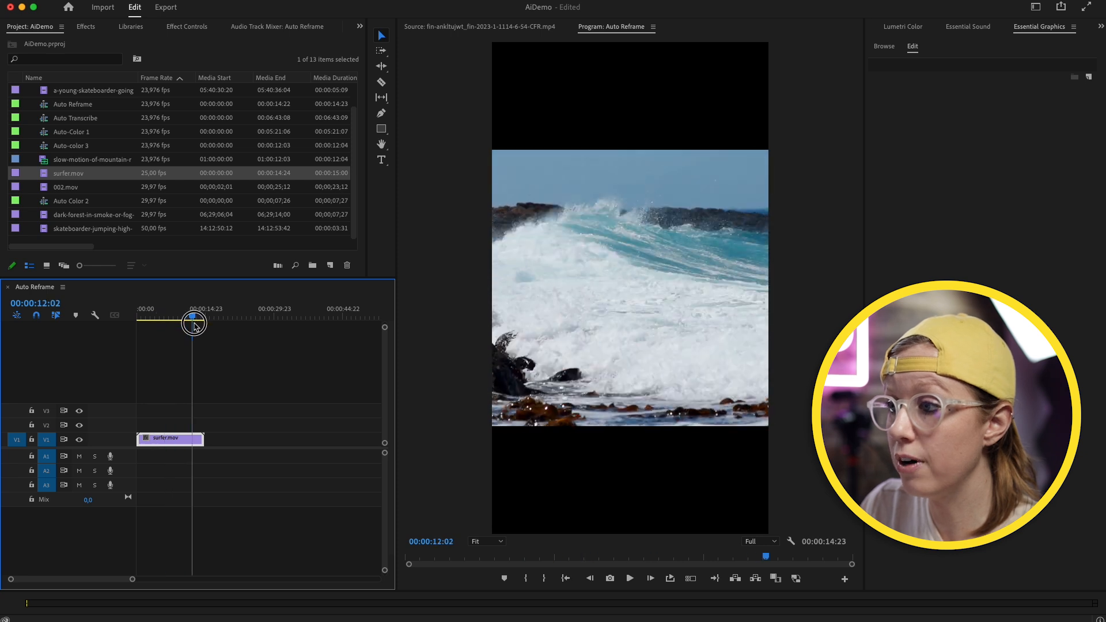
Scrub through surfer.mov, then apply the Auto Reframe effect from the Effects panel.
{"action": "left_click_drag", "start_coordinate": [194, 325], "coordinate": [163, 332]}
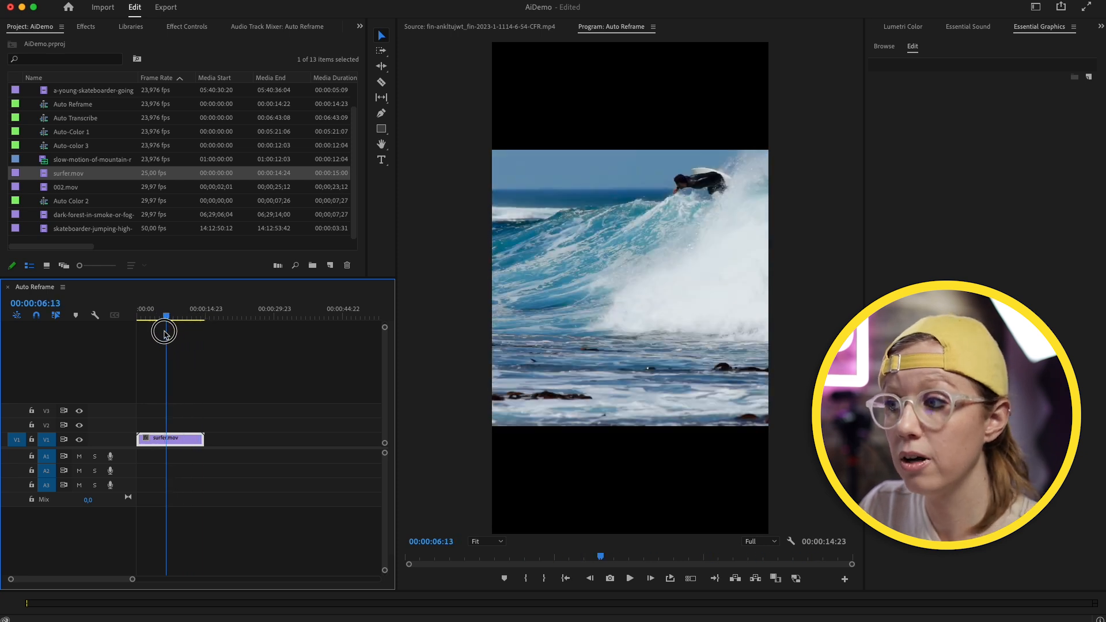
{"action": "left_click_drag", "start_coordinate": [166, 332], "coordinate": [155, 317]}
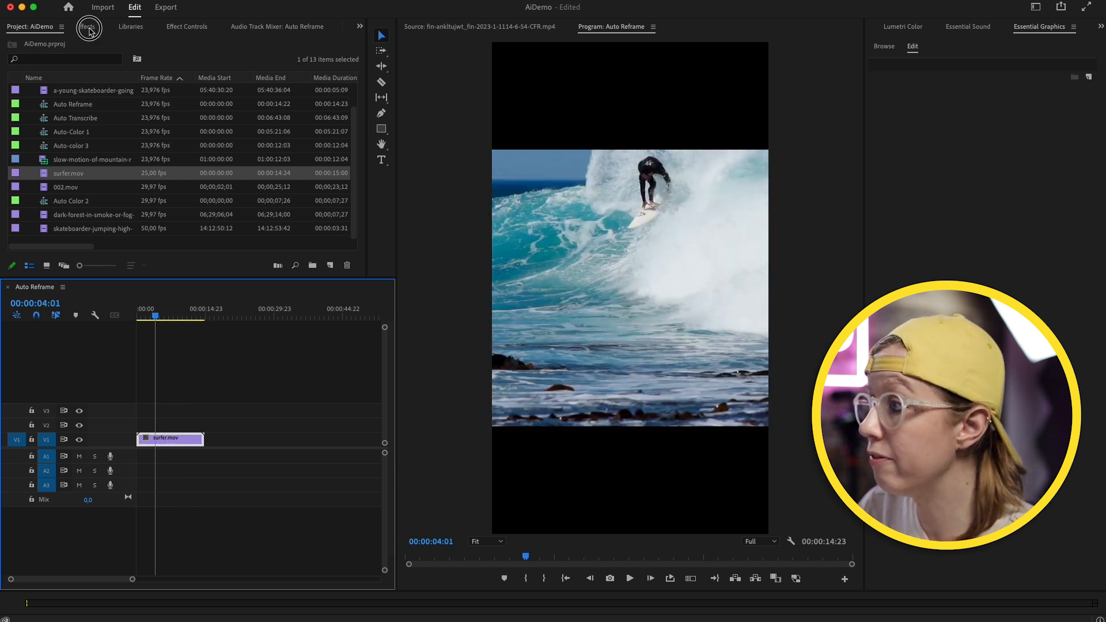
{"action": "left_click", "coordinate": [87, 26]}
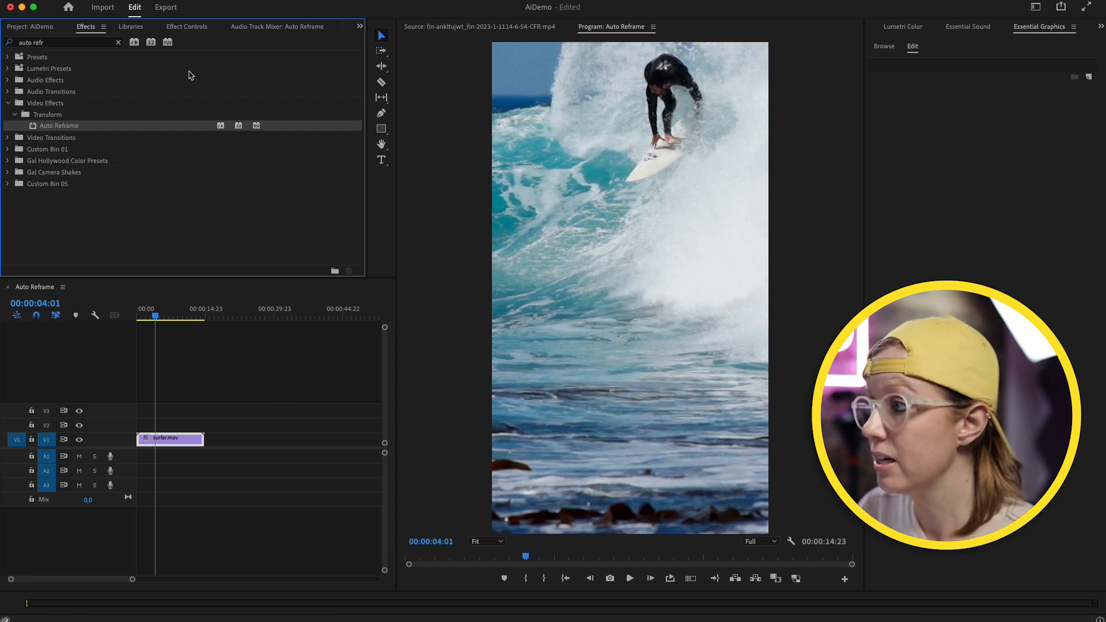
{"action": "left_click", "coordinate": [186, 26]}
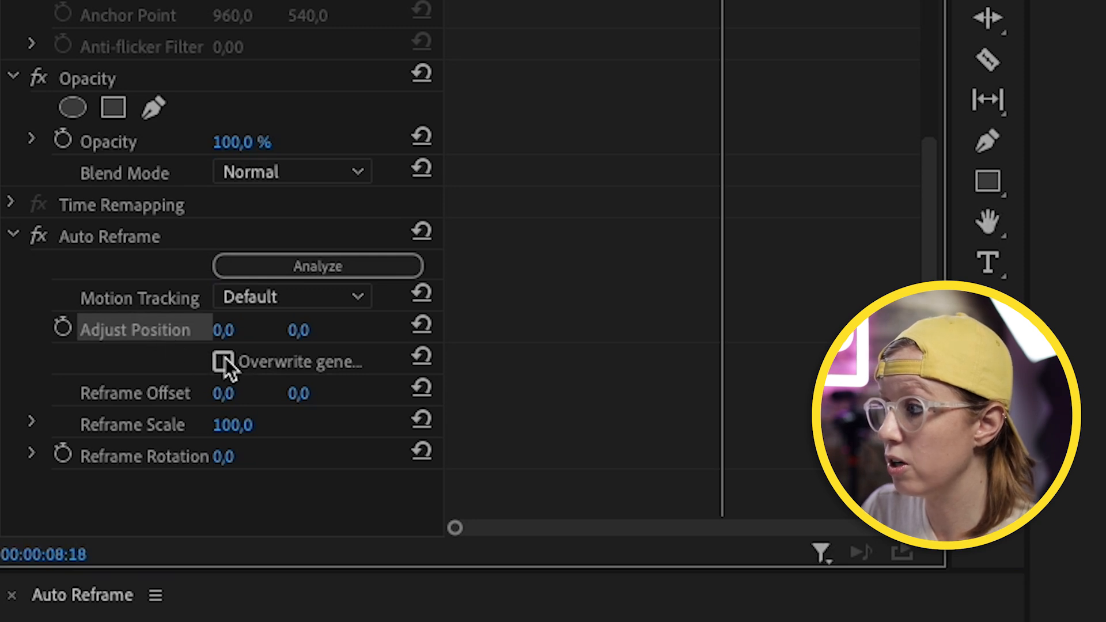
Tick Overwrite generated path in Effect Controls to override the reframe path.
{"action": "left_click", "coordinate": [223, 361]}
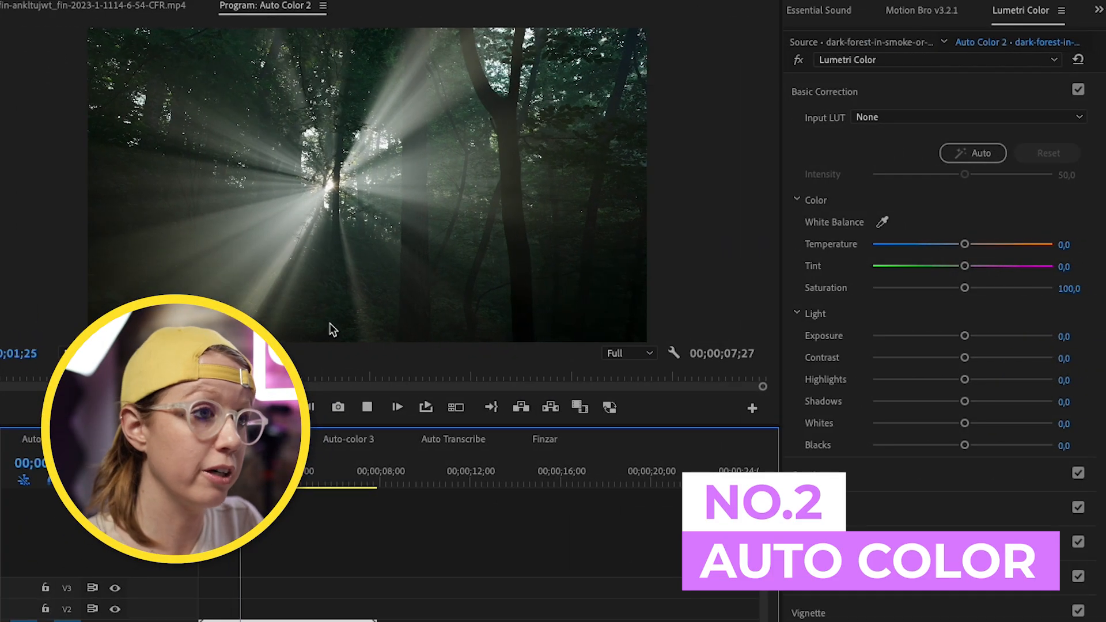
Switch to the Auto Transcribe sequence tab.
{"action": "left_click", "coordinate": [980, 153]}
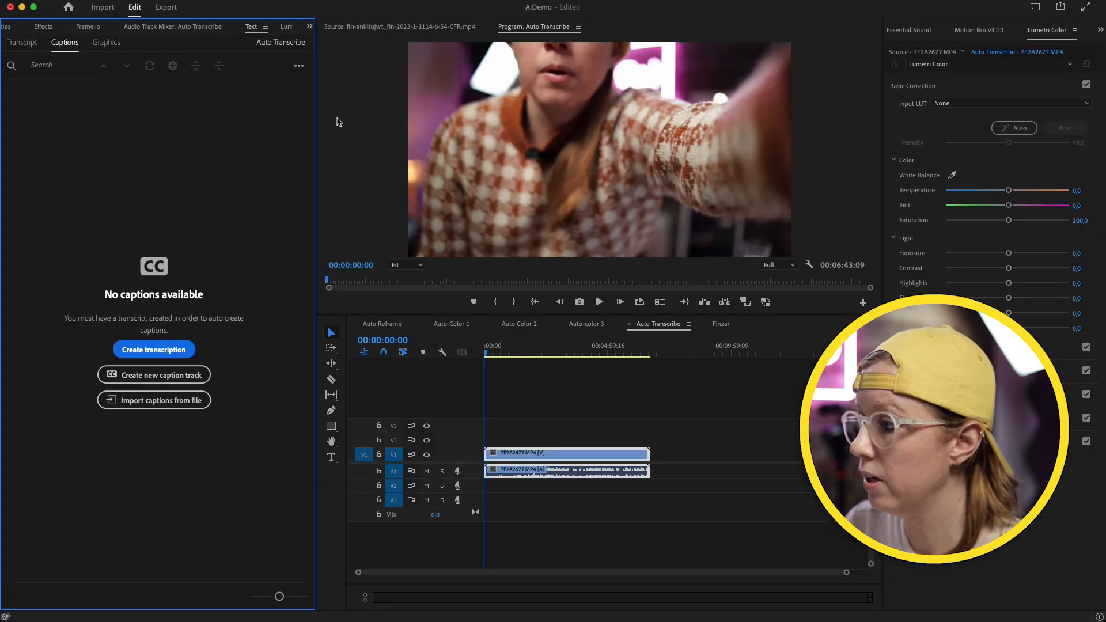
Create a transcription of the sequence audio, keeping the language set to English.
{"action": "left_click", "coordinate": [153, 349]}
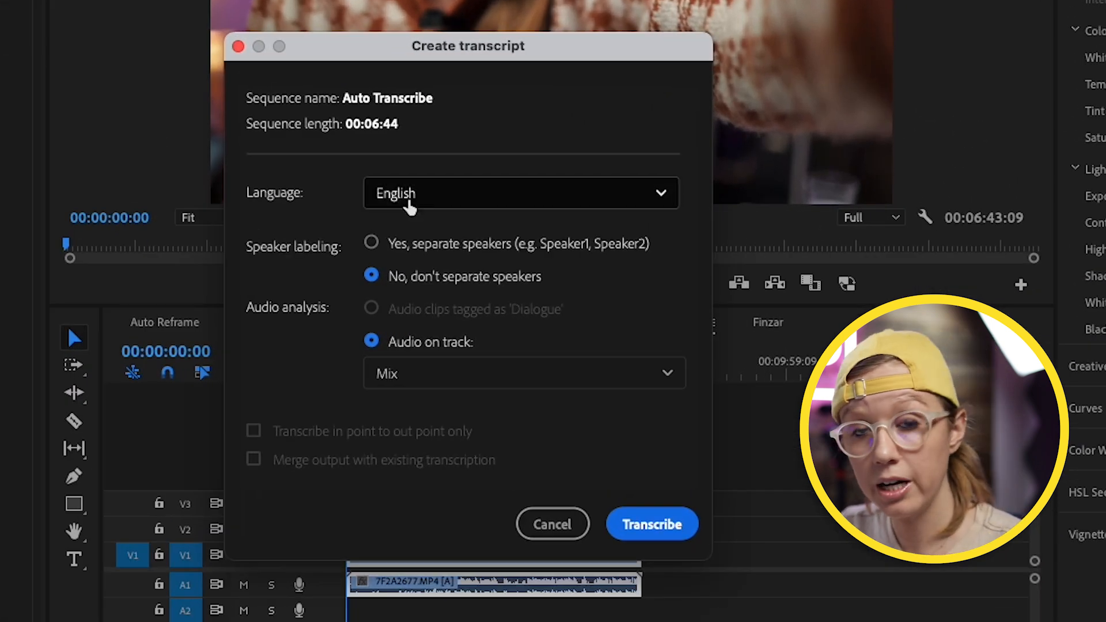
{"action": "left_click", "coordinate": [520, 192]}
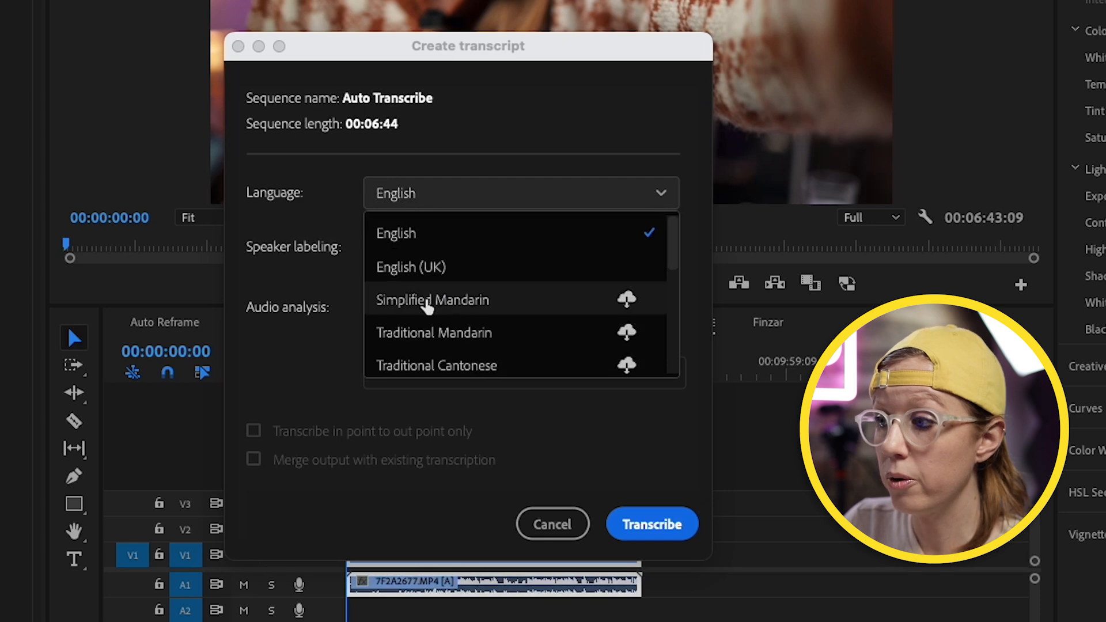
{"action": "scroll", "scroll_direction": "down", "scroll_amount": 3}
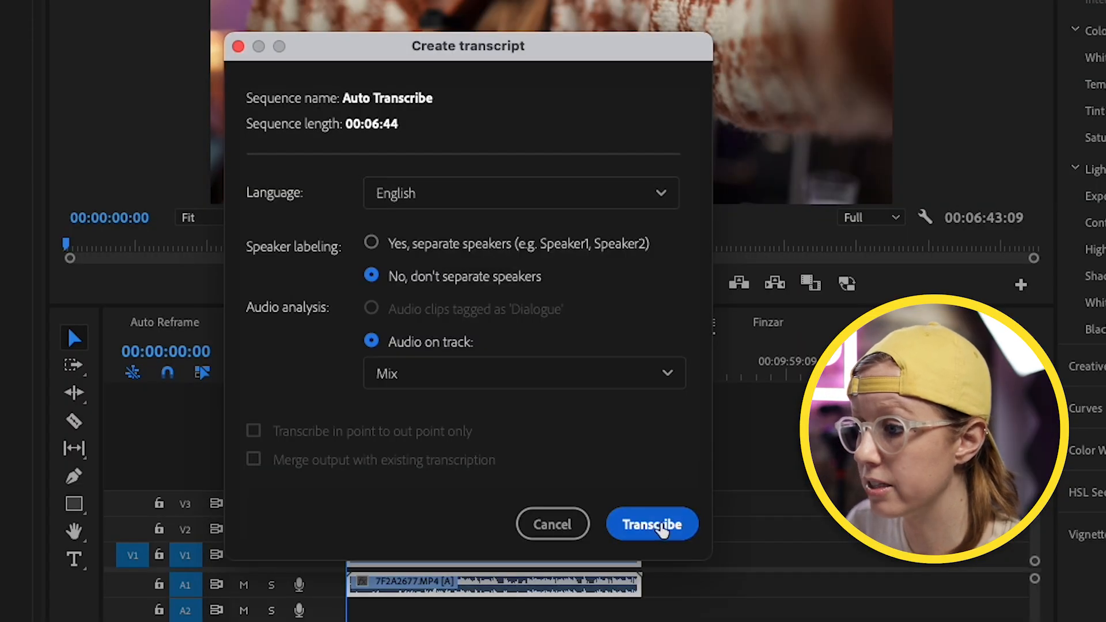
{"action": "left_click", "coordinate": [651, 524]}
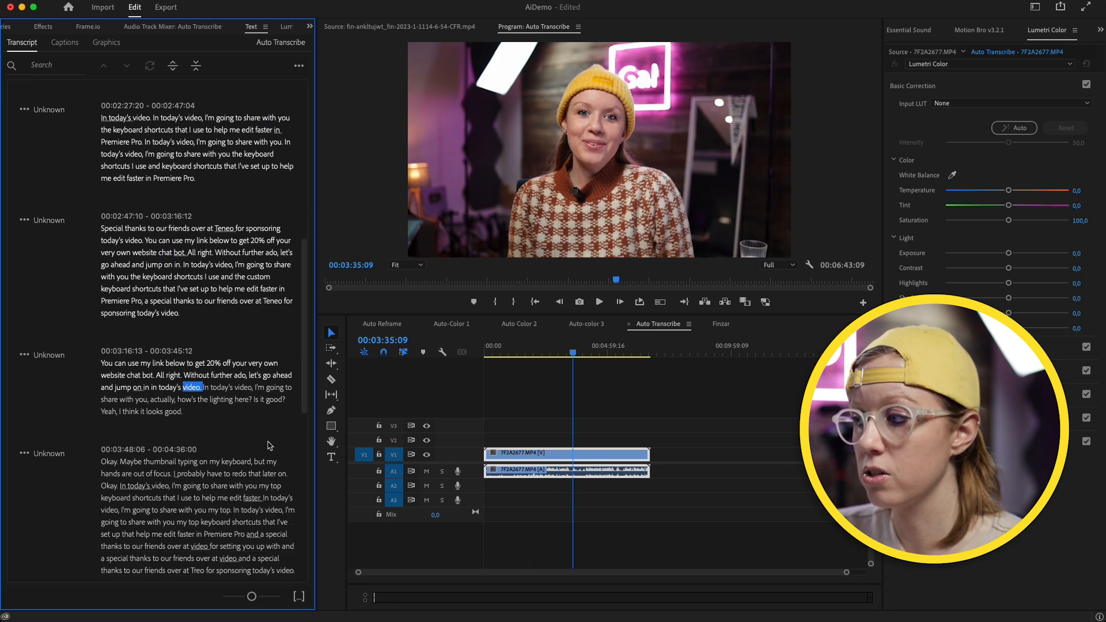
Scroll through the generated transcript, then switch to the Captions view.
{"action": "scroll", "scroll_direction": "down", "scroll_amount": 3}
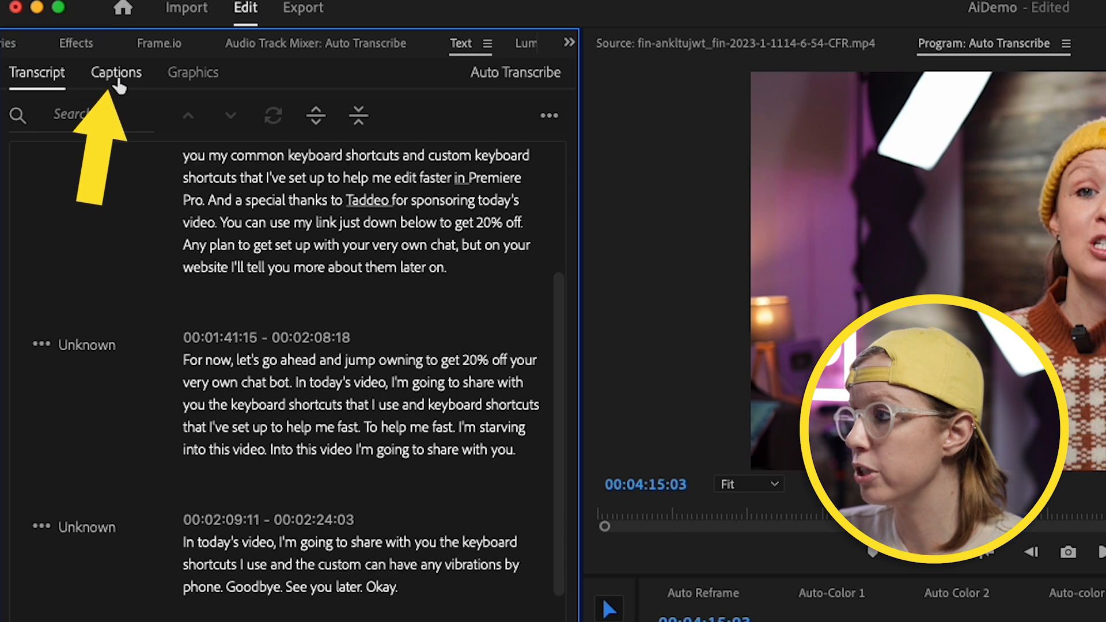
{"action": "left_click", "coordinate": [116, 72]}
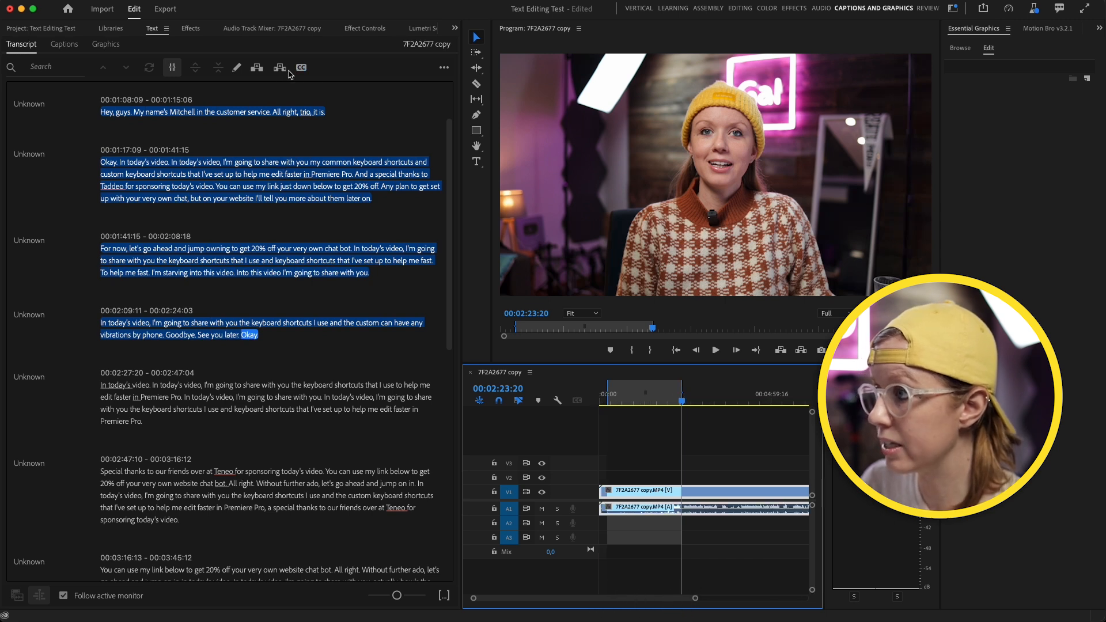
{"action": "mouse_move", "coordinate": [280, 68]}
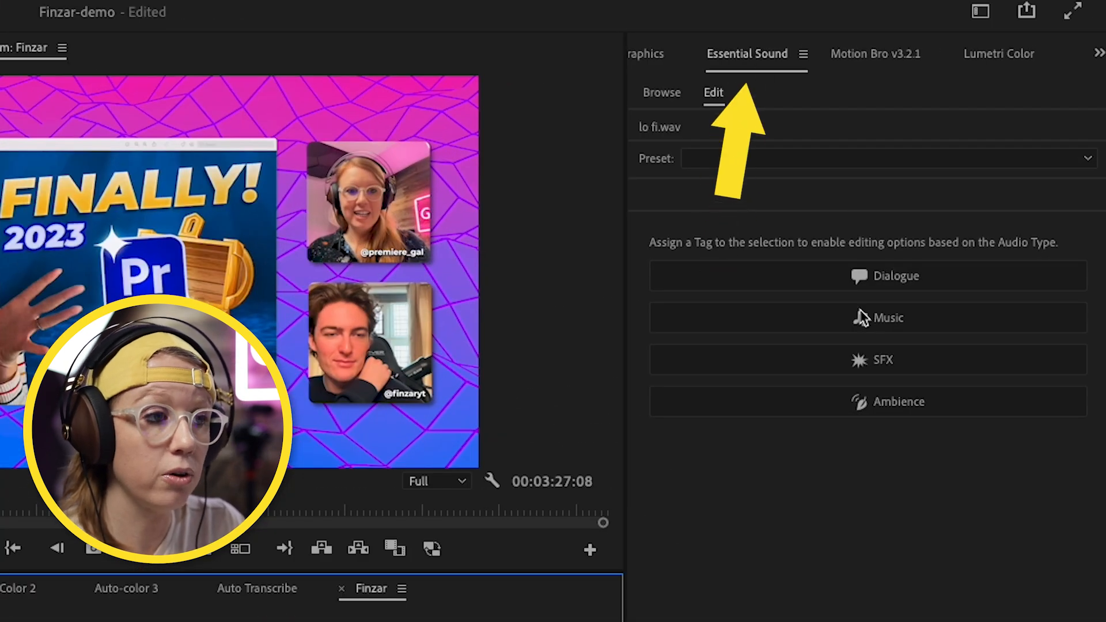
Tag lo fi.wav as Music and set its remix target duration to 00:12:20:08.
{"action": "left_click", "coordinate": [867, 318]}
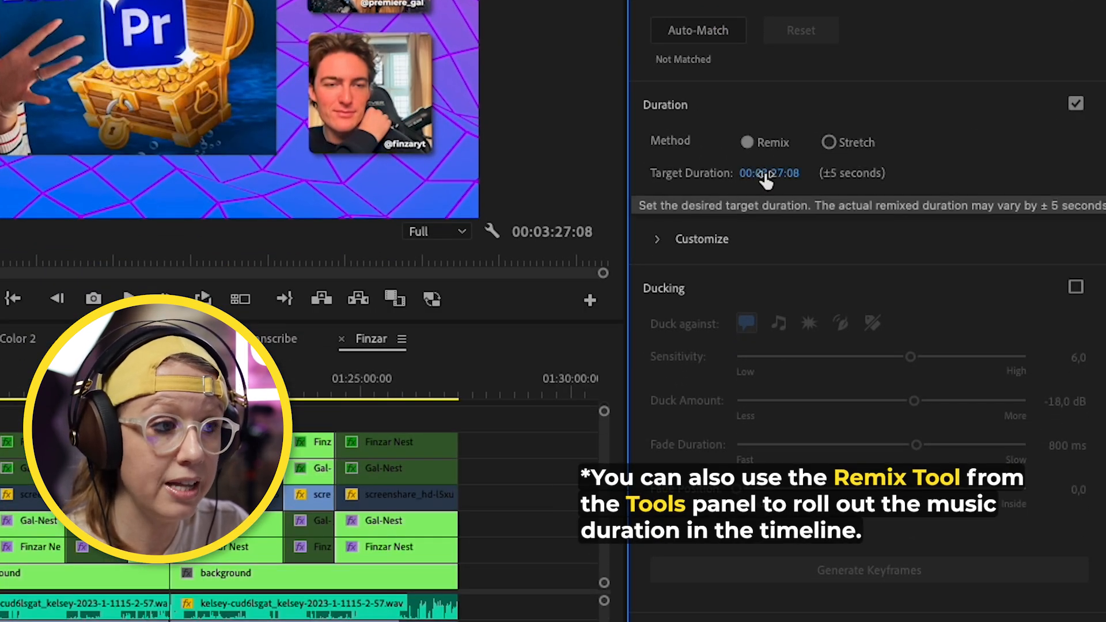
{"action": "left_click", "coordinate": [769, 173]}
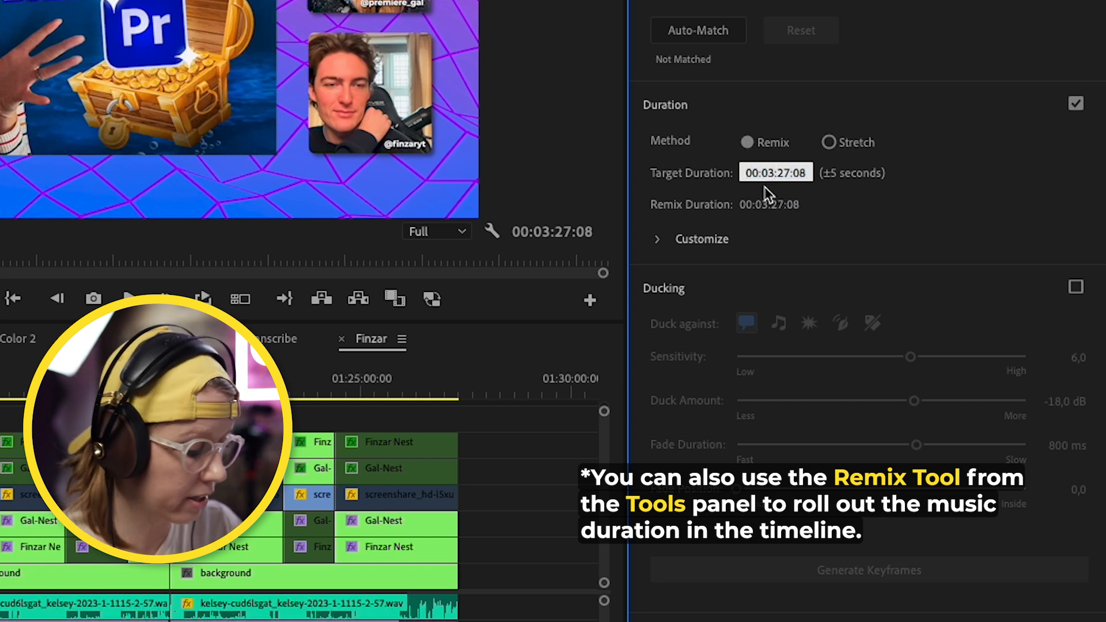
{"action": "type", "text": "00:12:27:08"}
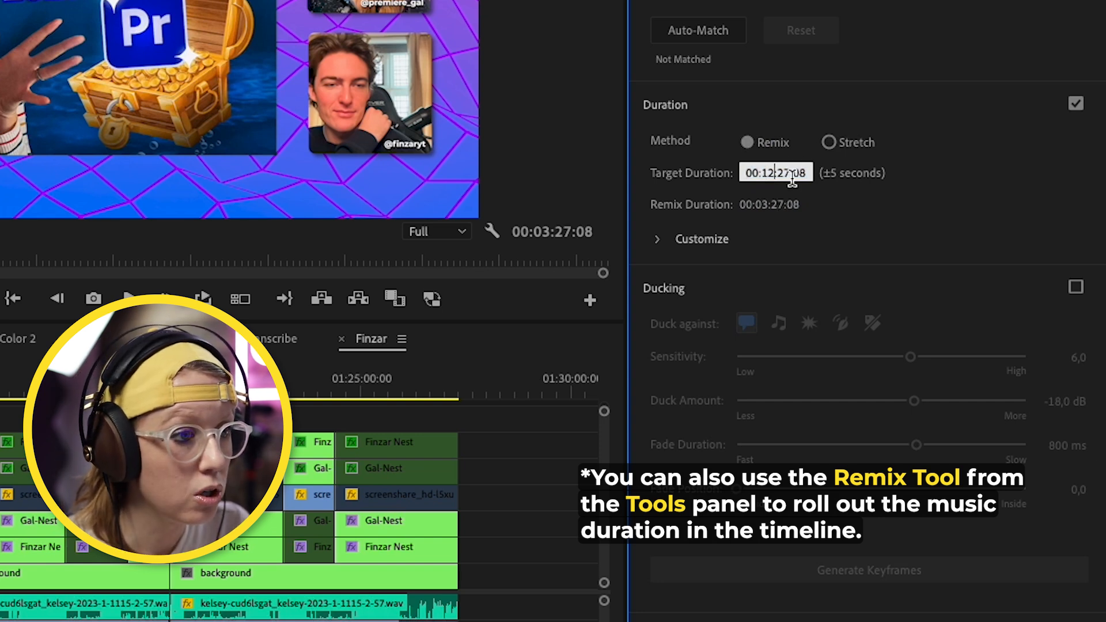
{"action": "type", "text": "00:12:20:08"}
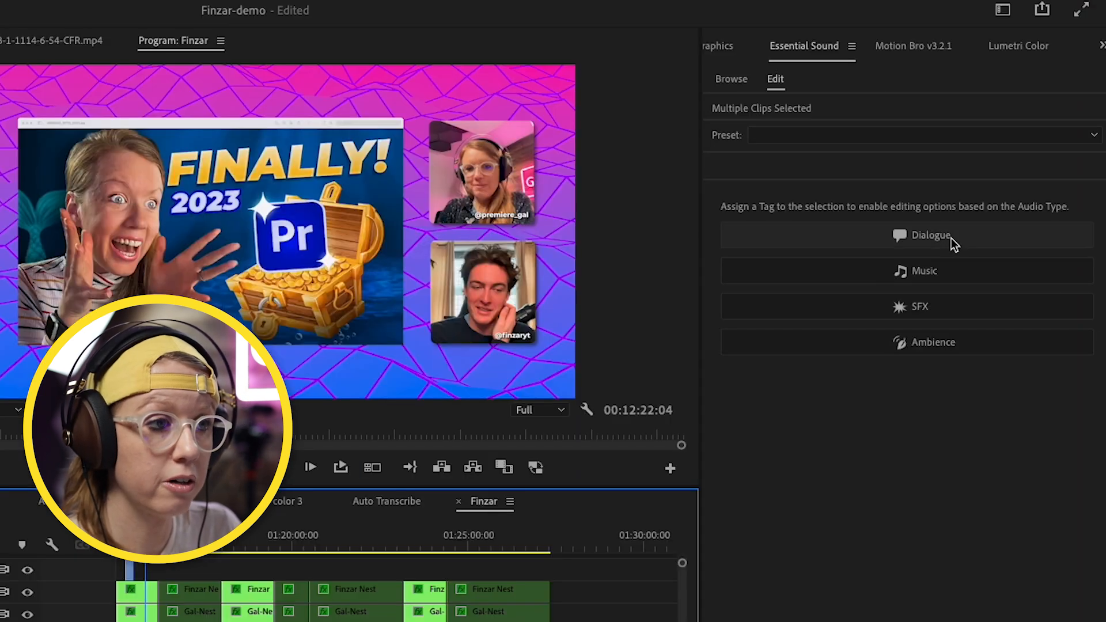
Mark the selected voice clips as Dialogue and apply Auto-Match under Loudness.
{"action": "left_click", "coordinate": [929, 235]}
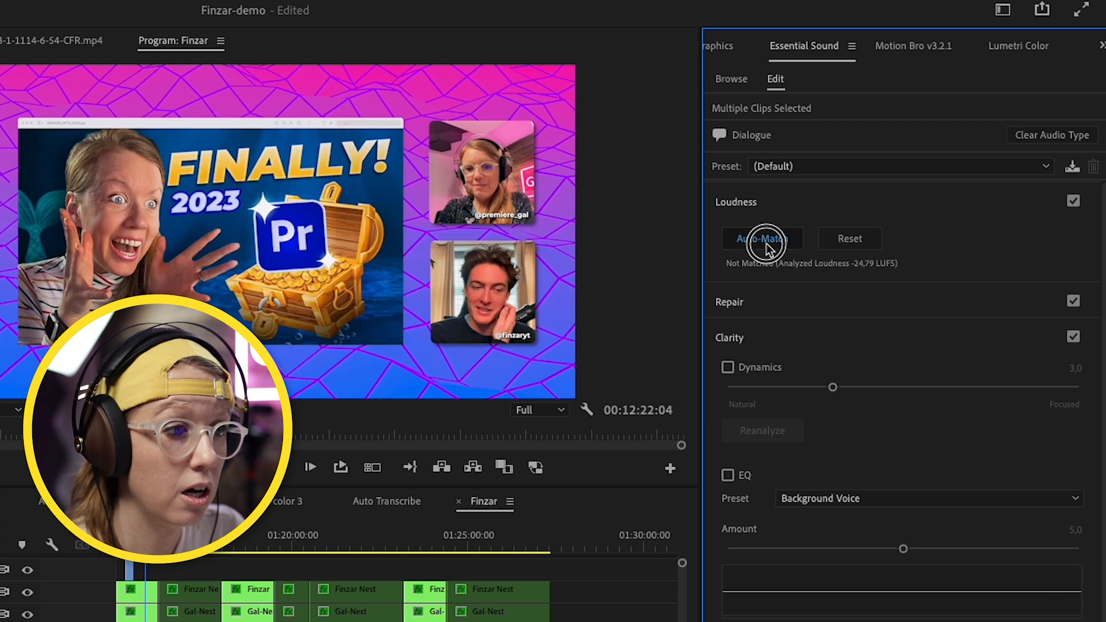
{"action": "left_click", "coordinate": [761, 238]}
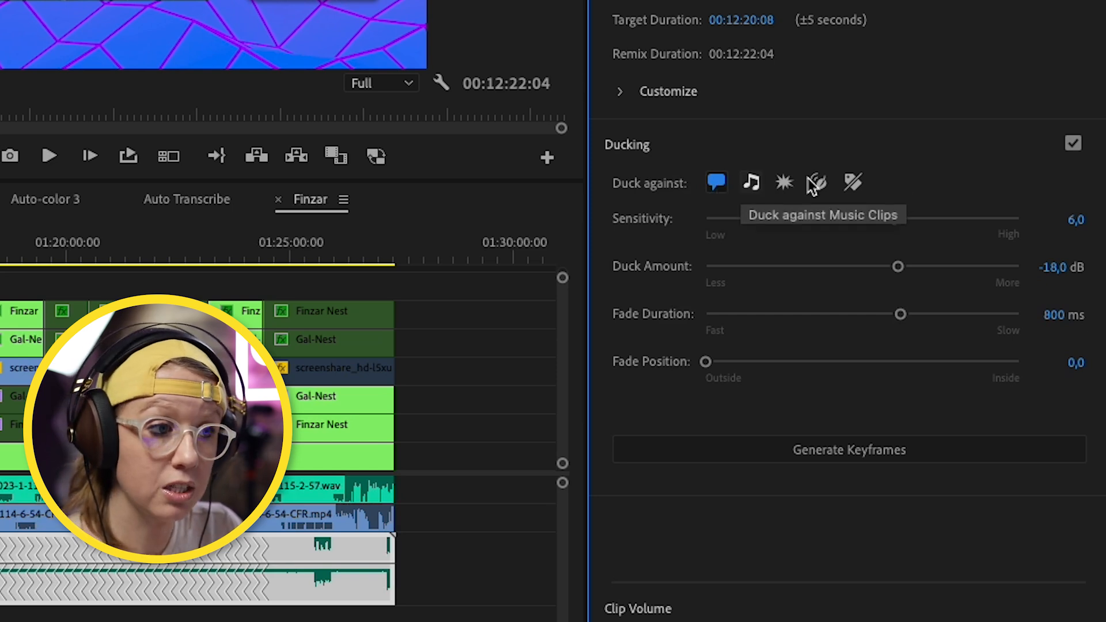
Set lo fi.wav ducking to duck against Dialogue clips.
{"action": "left_click", "coordinate": [849, 449]}
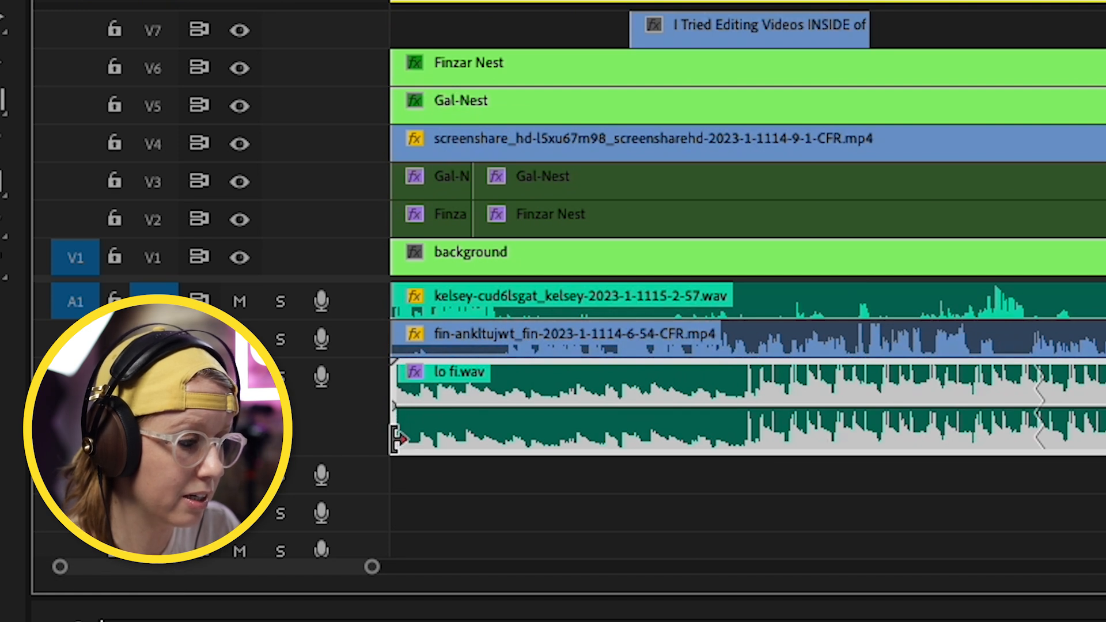
{"action": "mouse_move", "coordinate": [412, 564]}
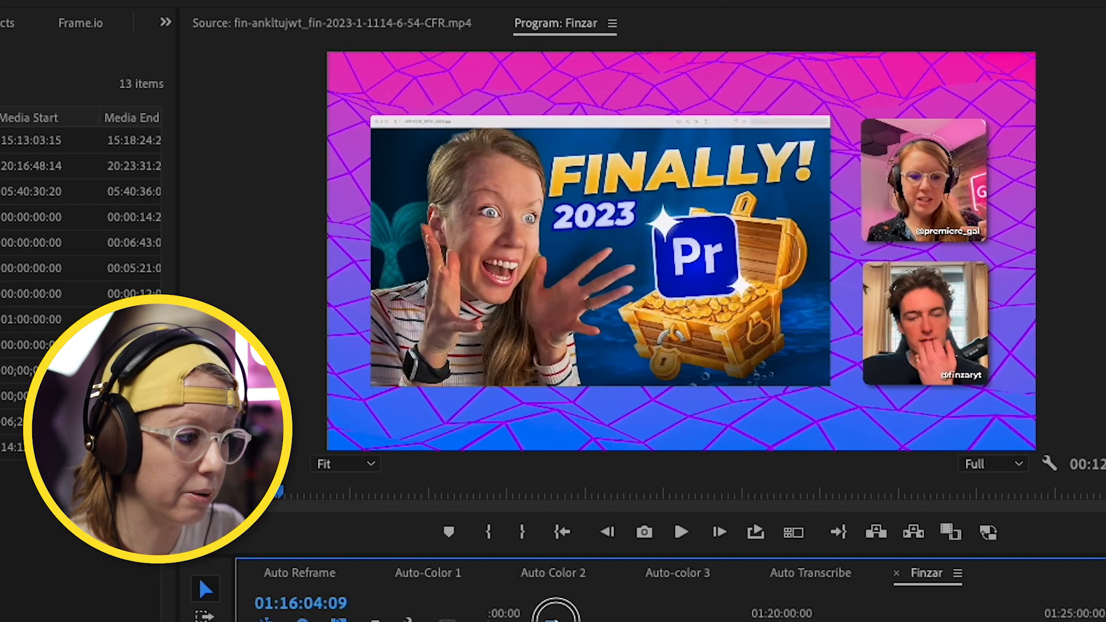
{"action": "left_click", "coordinate": [679, 532]}
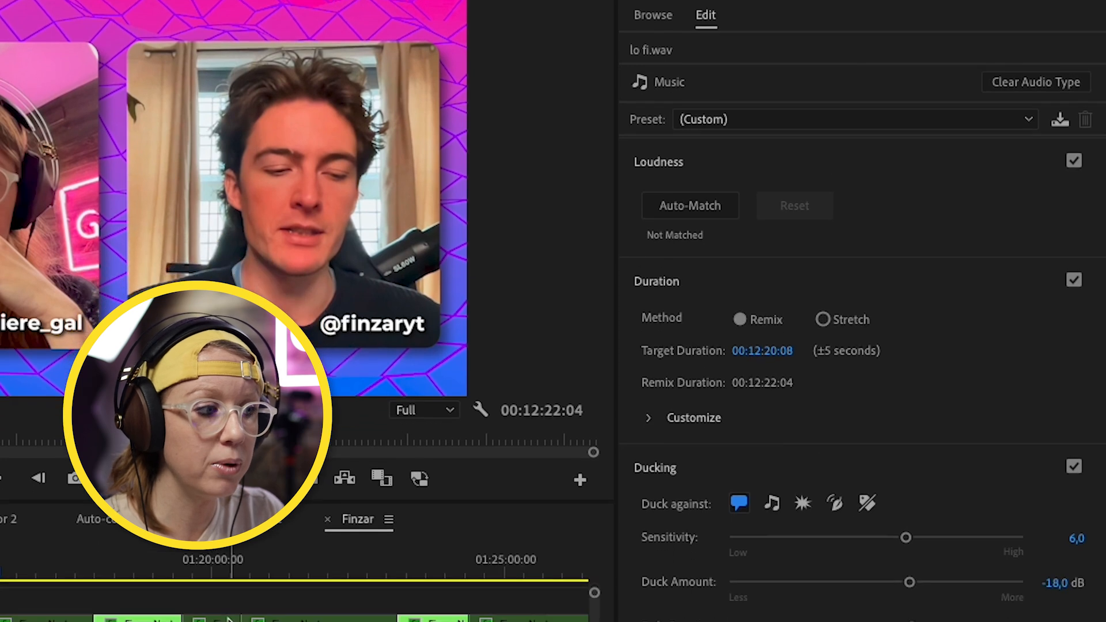
{"action": "left_click", "coordinate": [689, 205]}
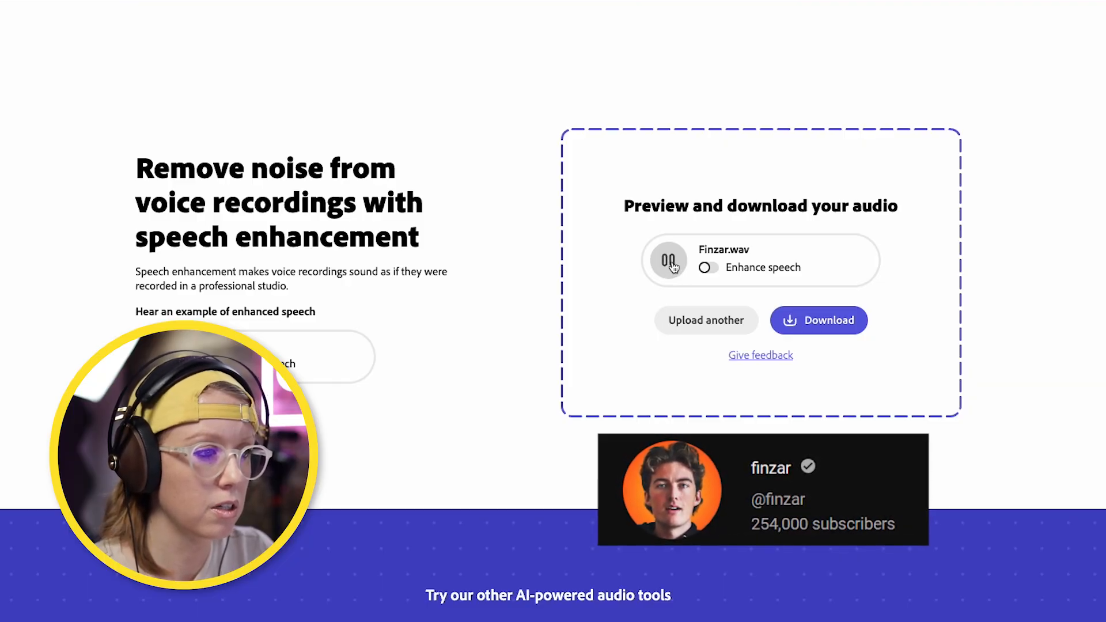
Turn on Enhance speech for Finzar.wav and play the enhanced preview.
{"action": "left_click", "coordinate": [707, 267]}
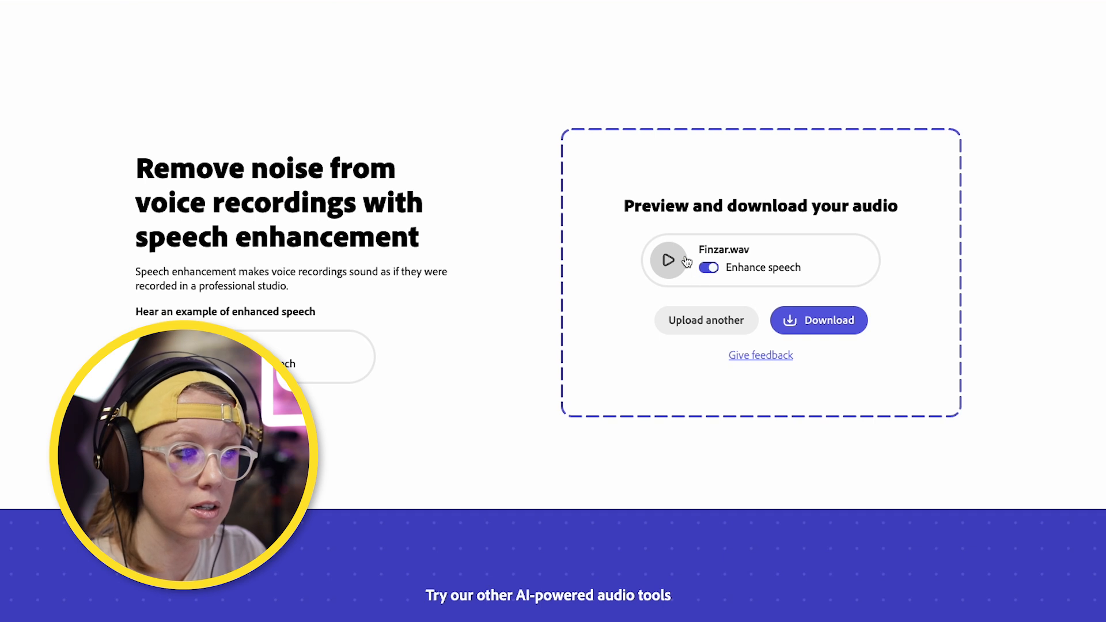
{"action": "left_click", "coordinate": [668, 259]}
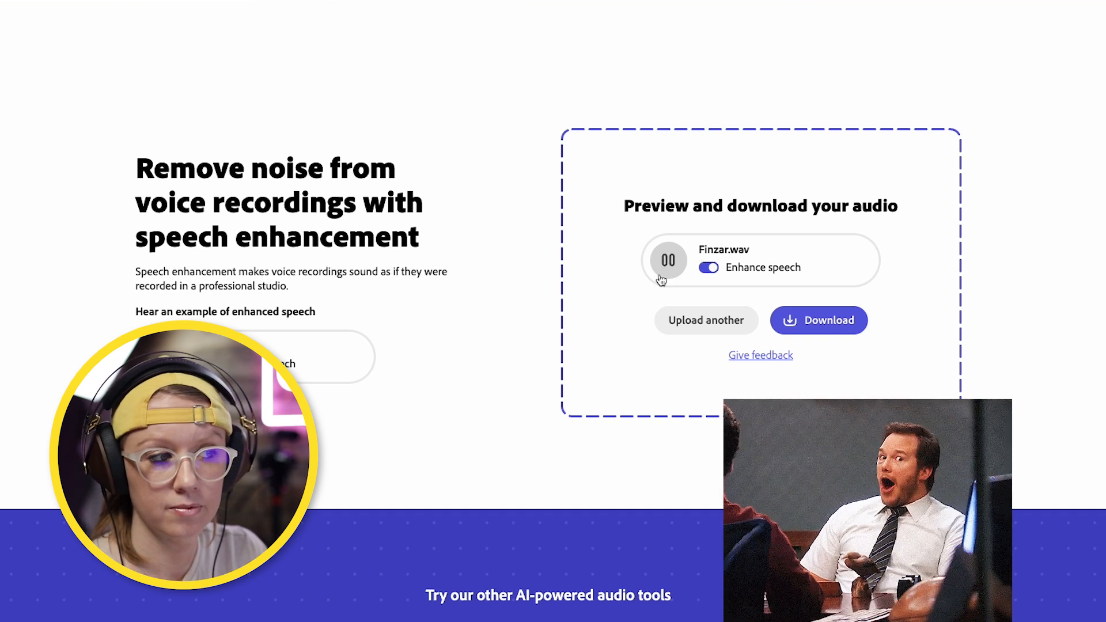
{"action": "left_click", "coordinate": [667, 260]}
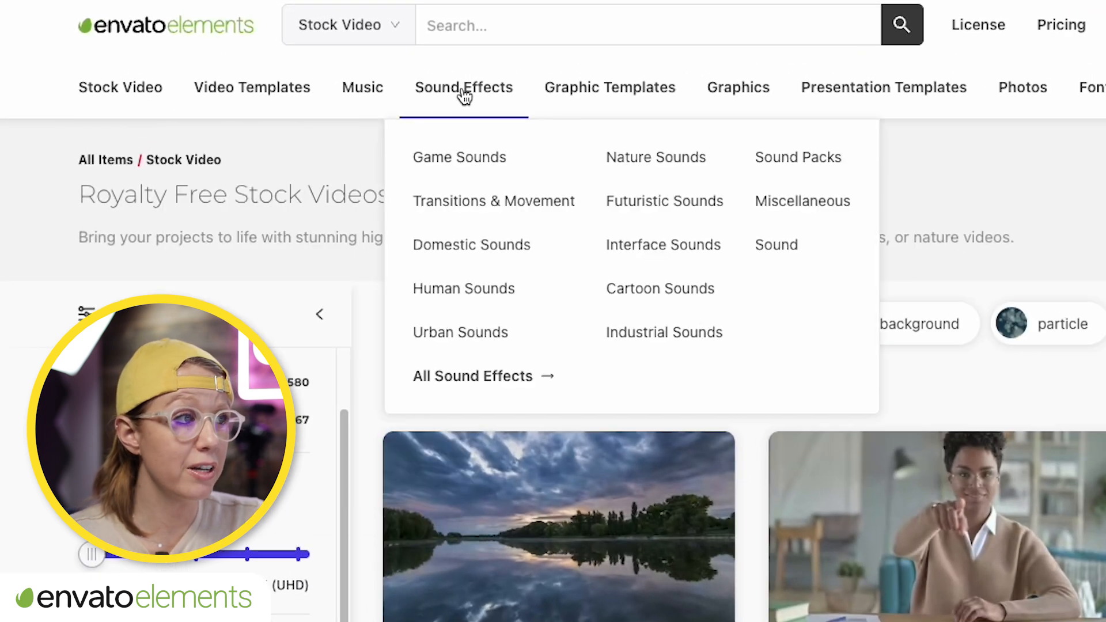
{"action": "mouse_move", "coordinate": [609, 87]}
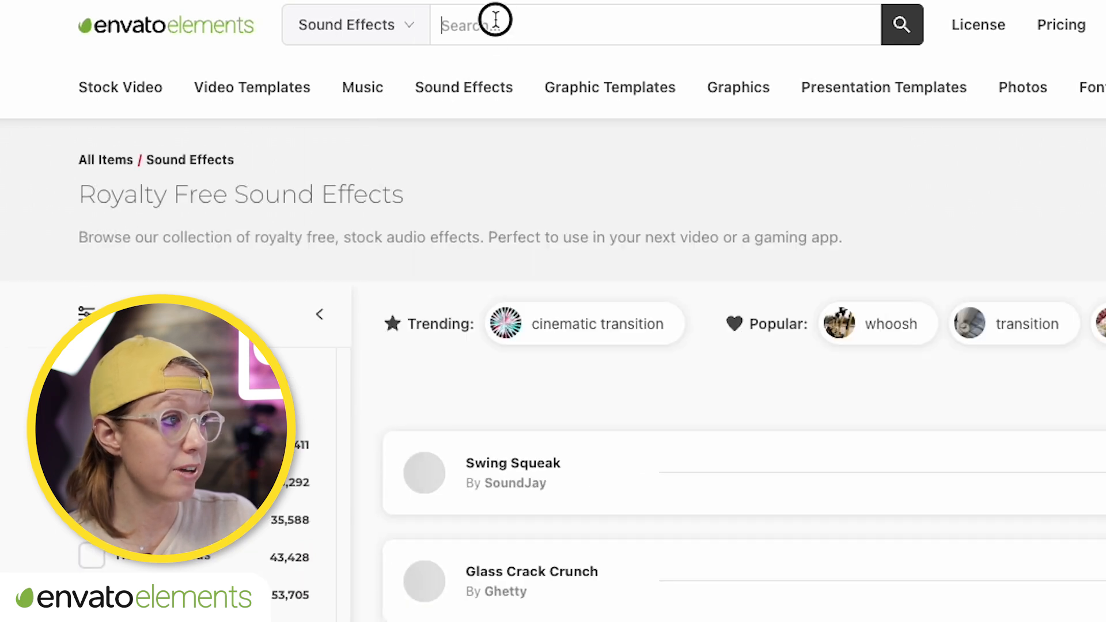
Search sound effects for 'cowbell', then search Stock Video for 'outer space'.
{"action": "type", "text": "cowbell"}
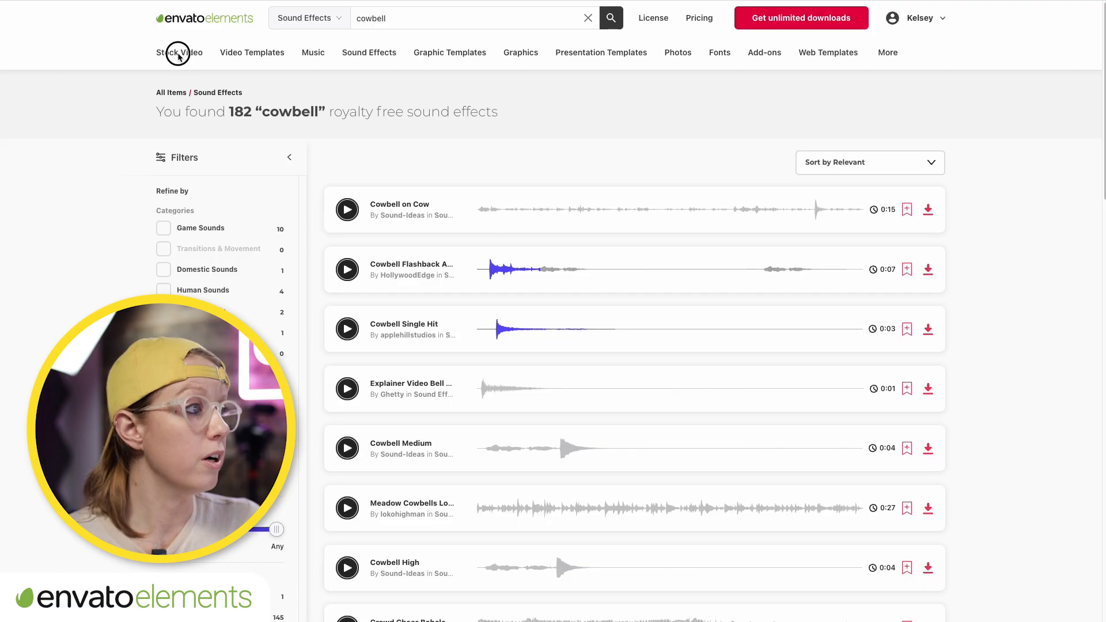
{"action": "left_click", "coordinate": [179, 52]}
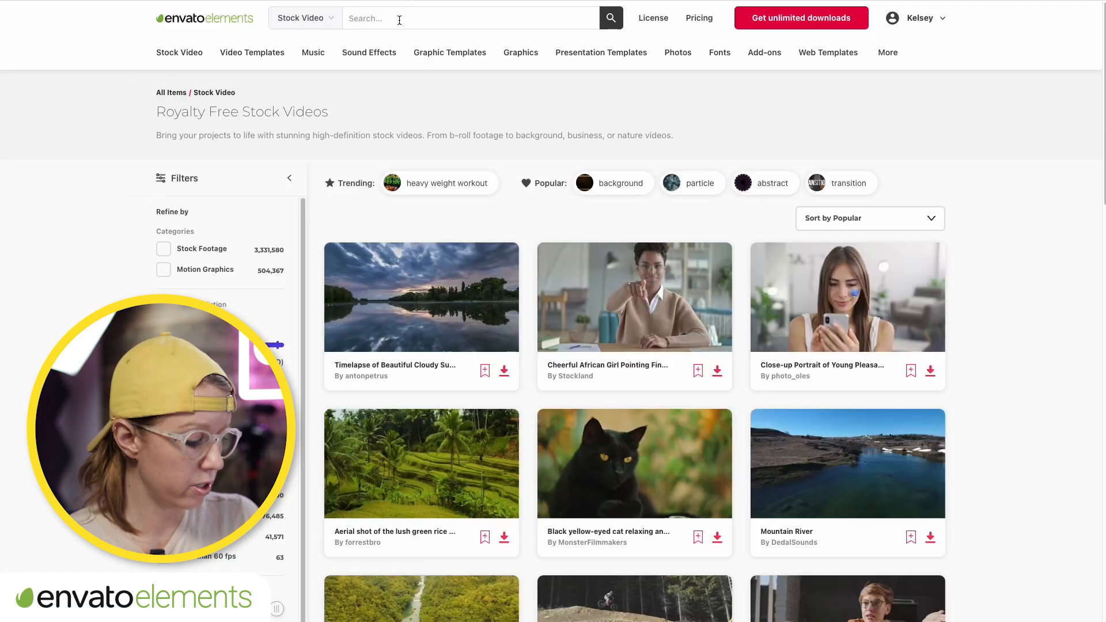
{"action": "type", "text": "outer space"}
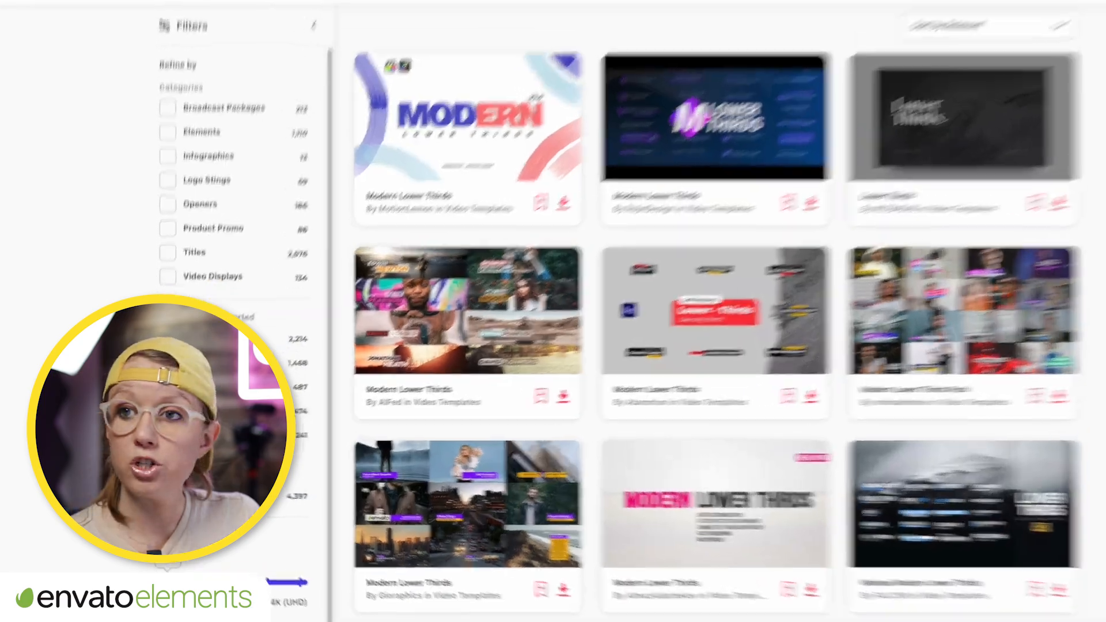
Filter the Envato lower-thirds templates to those supporting DaVinci Resolve.
{"action": "scroll", "scroll_direction": "down", "scroll_amount": 3}
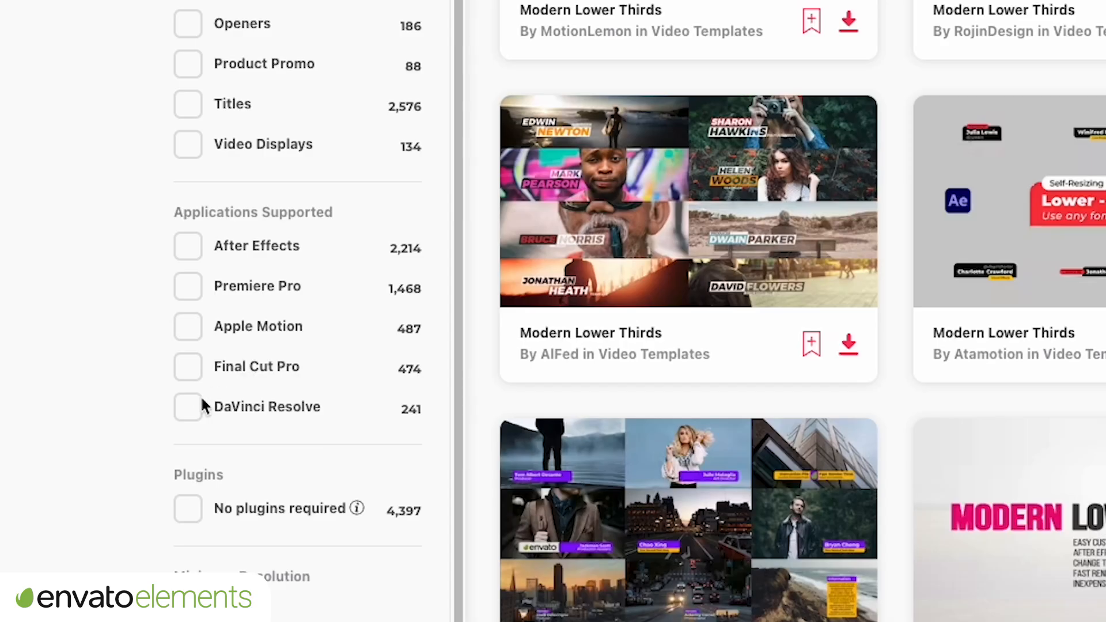
{"action": "left_click", "coordinate": [188, 406]}
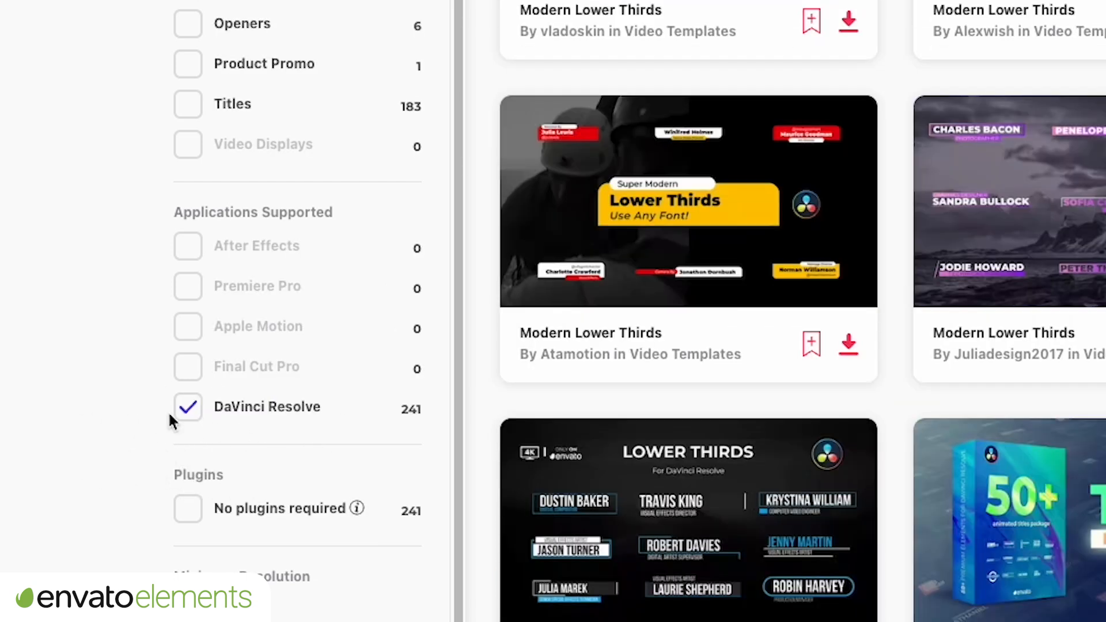
{"action": "left_click", "coordinate": [519, 54]}
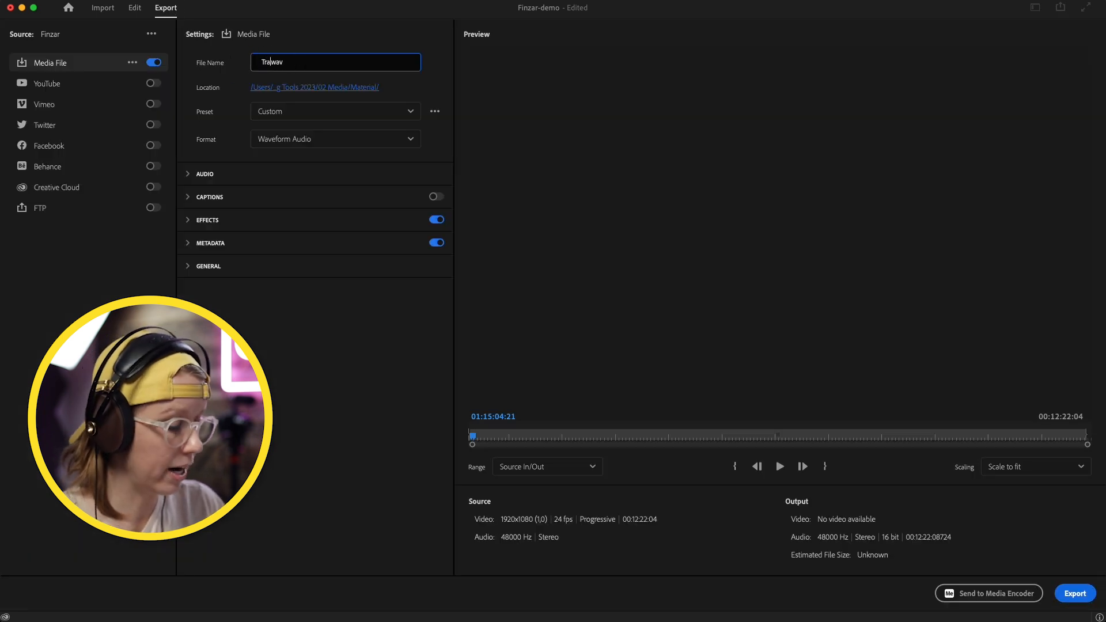
Name the Waveform Audio export Track1.wav, export it, and return to the timeline.
{"action": "left_click", "coordinate": [335, 139]}
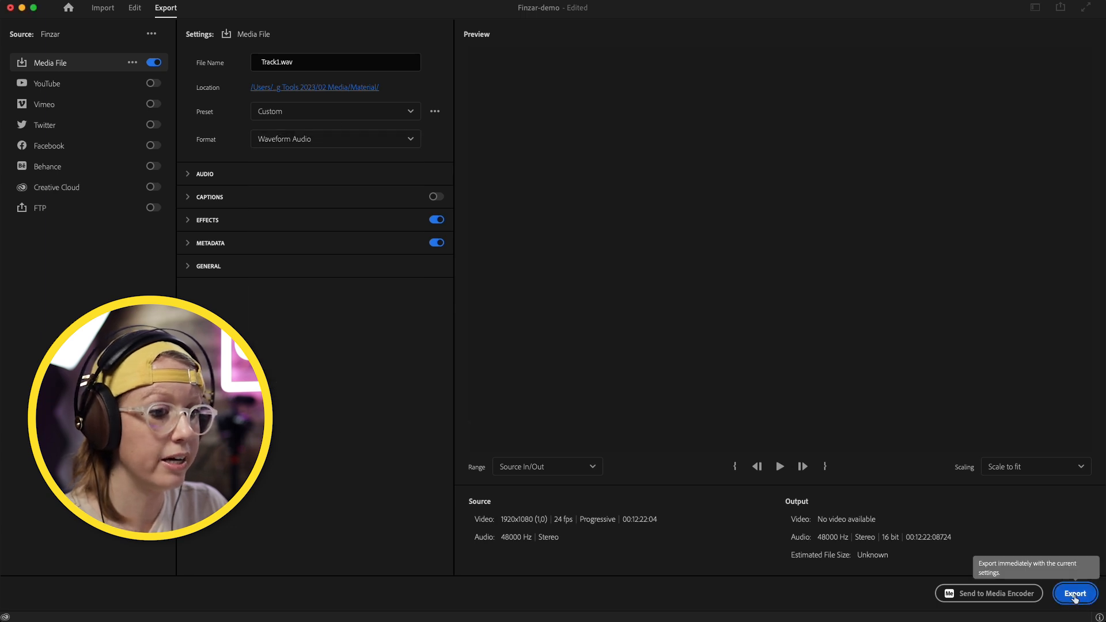
{"action": "left_click", "coordinate": [134, 8]}
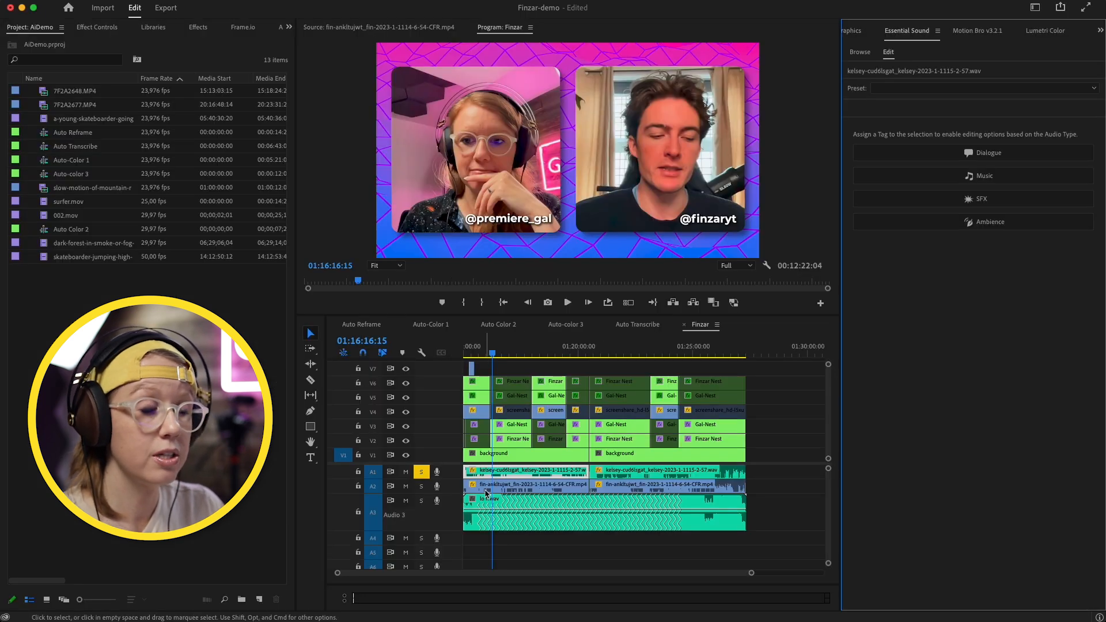
{"action": "left_click", "coordinate": [528, 485]}
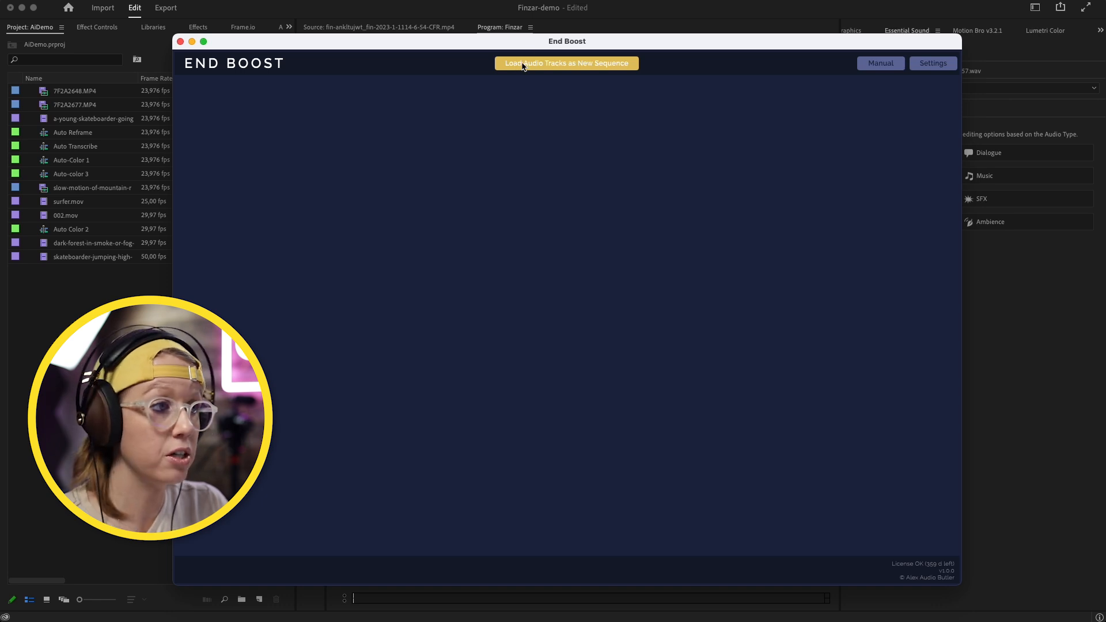
Load Track1.wav, Track2.wav and Track3.wav from the Material folder as a new sequence.
{"action": "left_click", "coordinate": [566, 63]}
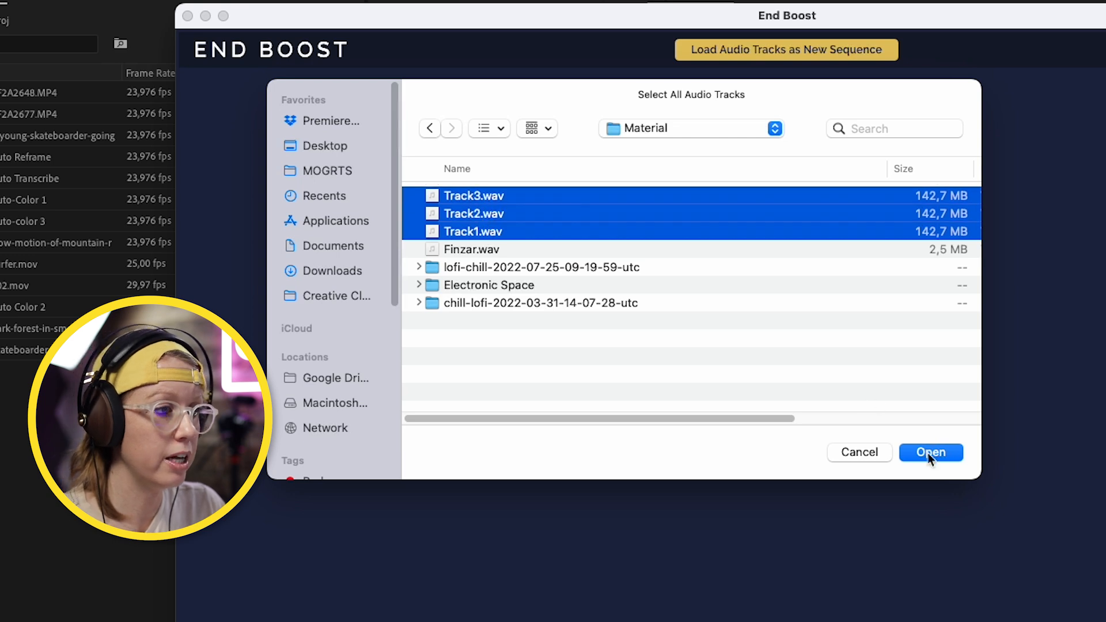
{"action": "left_click", "coordinate": [930, 452]}
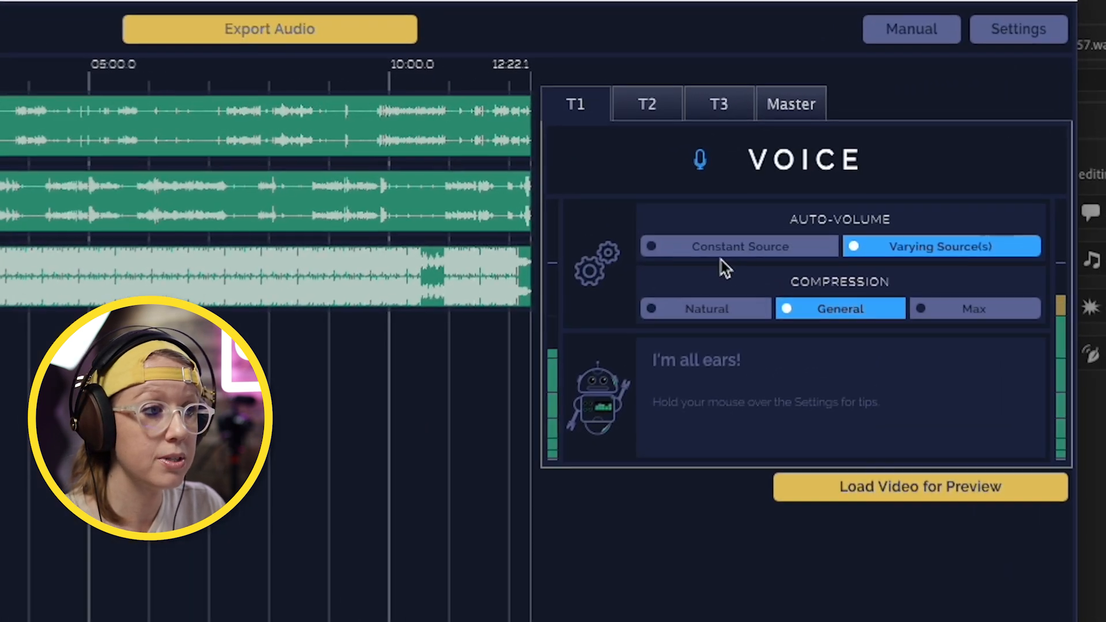
{"action": "mouse_move", "coordinate": [739, 247]}
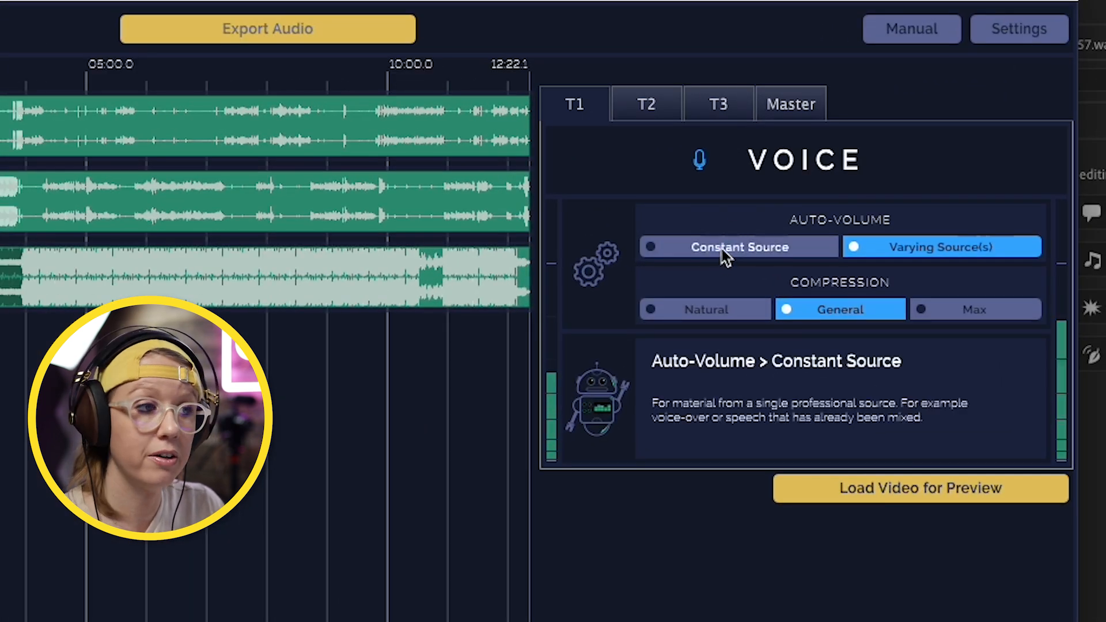
Set Constant Source auto-volume on both voice tracks, T1 and T2.
{"action": "left_click", "coordinate": [738, 247]}
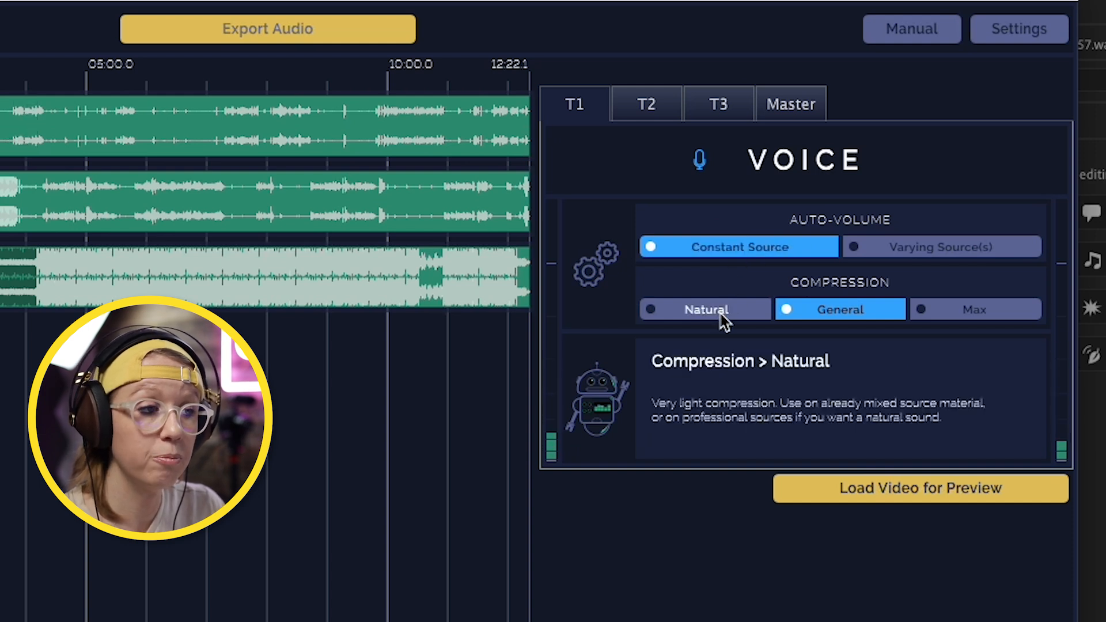
{"action": "left_click", "coordinate": [975, 309]}
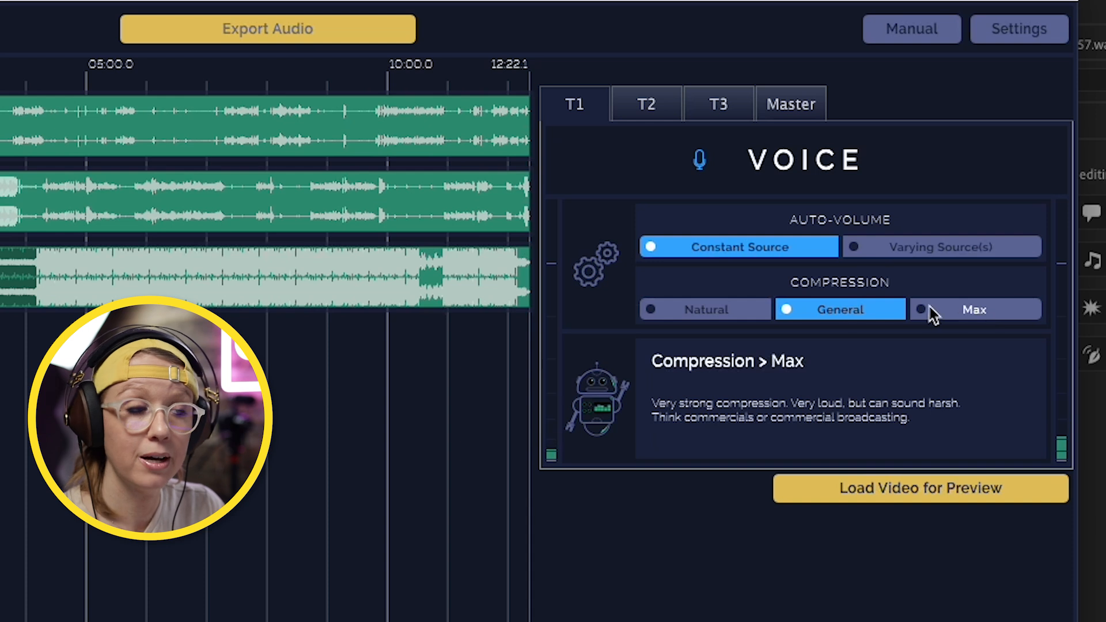
{"action": "left_click", "coordinate": [839, 308]}
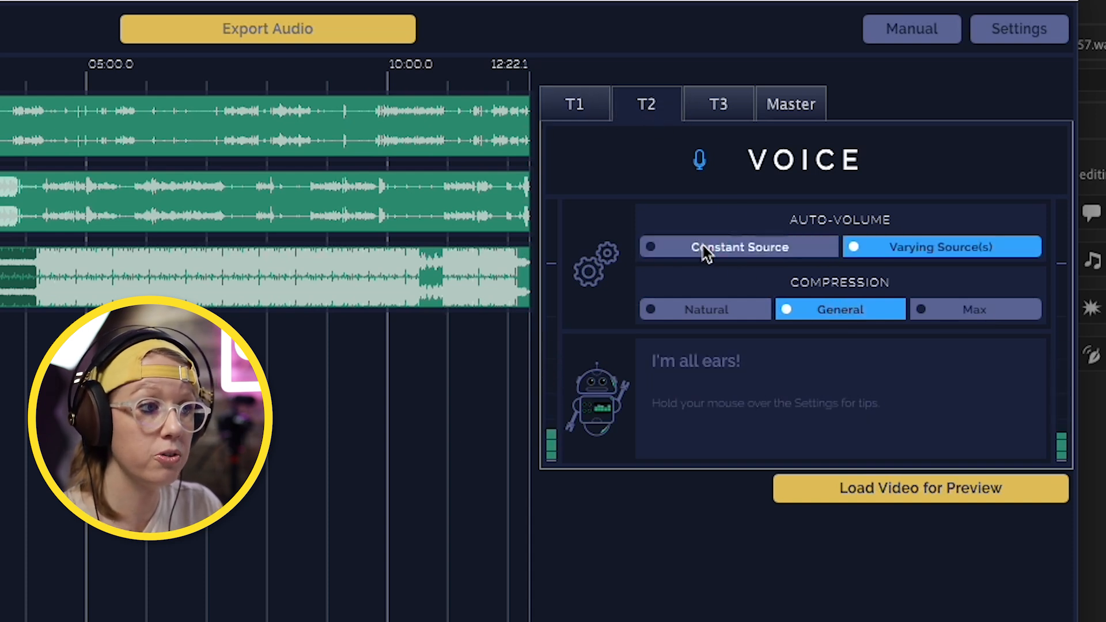
{"action": "left_click", "coordinate": [739, 247]}
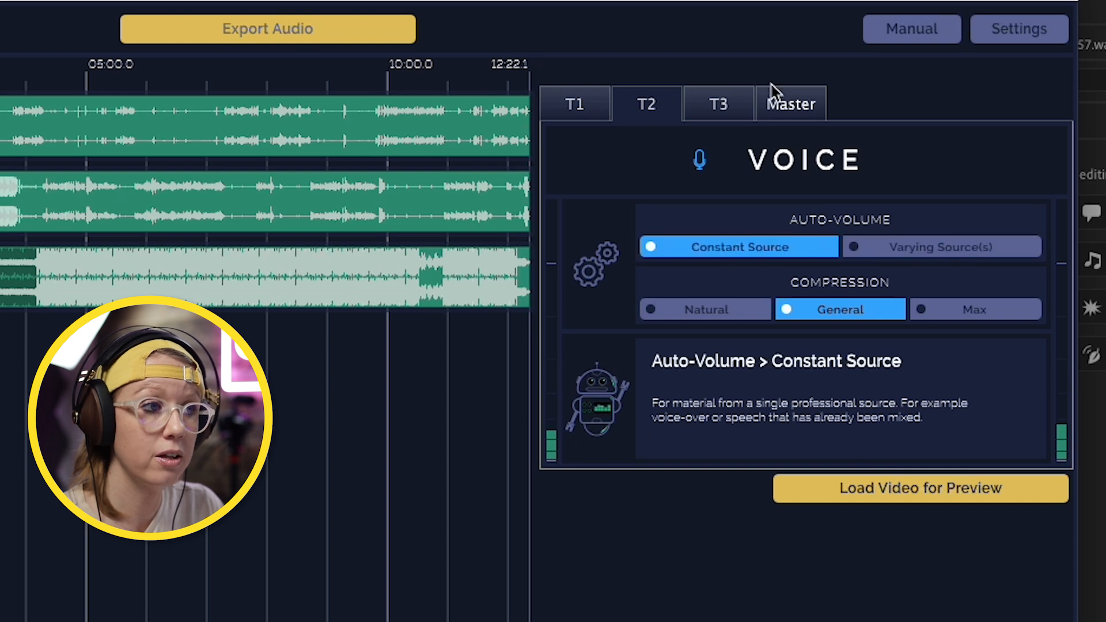
{"action": "left_click", "coordinate": [718, 103]}
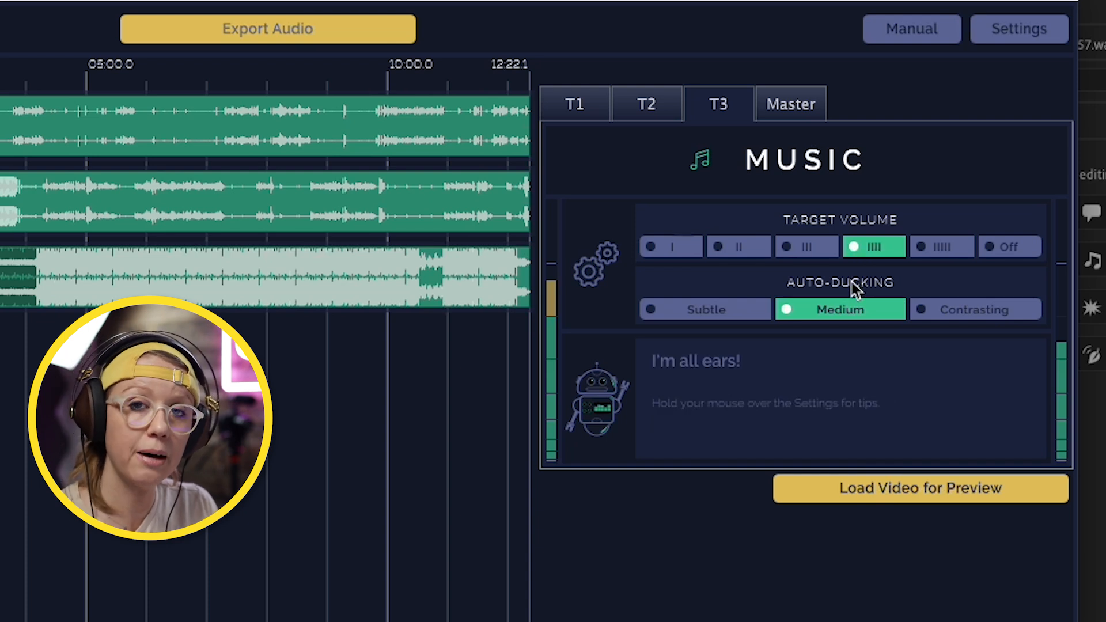
On the Master tab, choose Boost compression and keep the Online export target.
{"action": "left_click", "coordinate": [790, 104]}
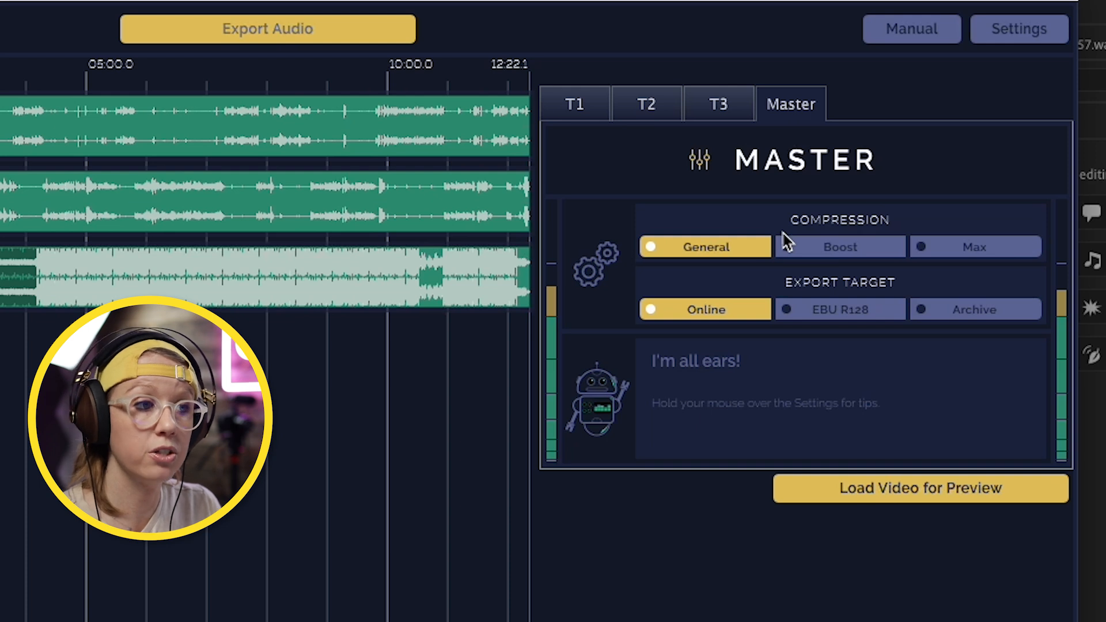
{"action": "left_click", "coordinate": [840, 247]}
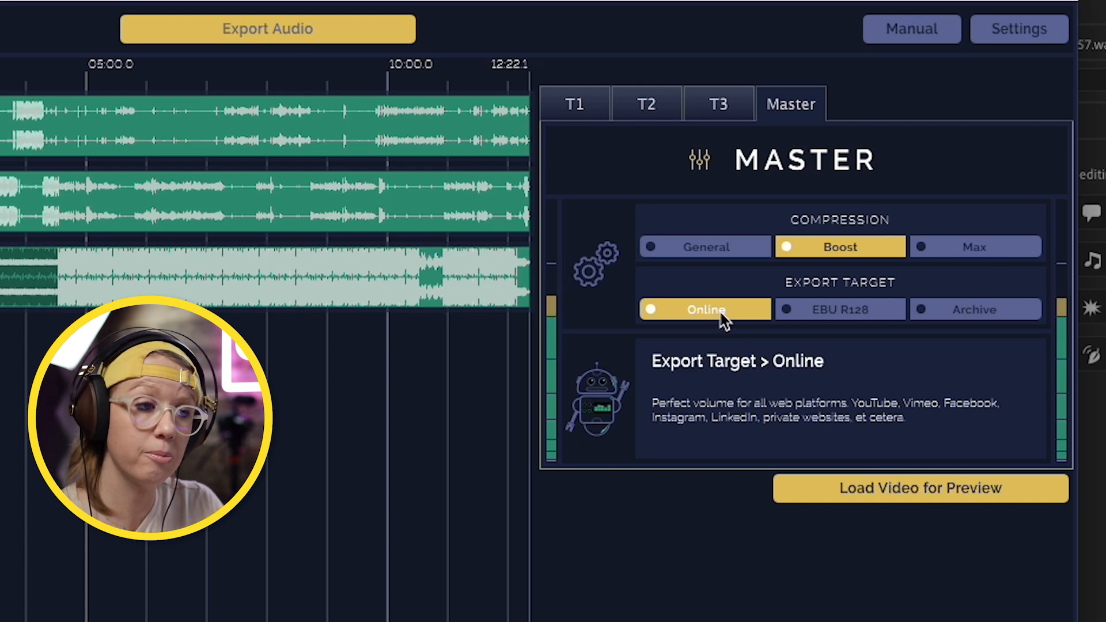
{"action": "left_click", "coordinate": [840, 309]}
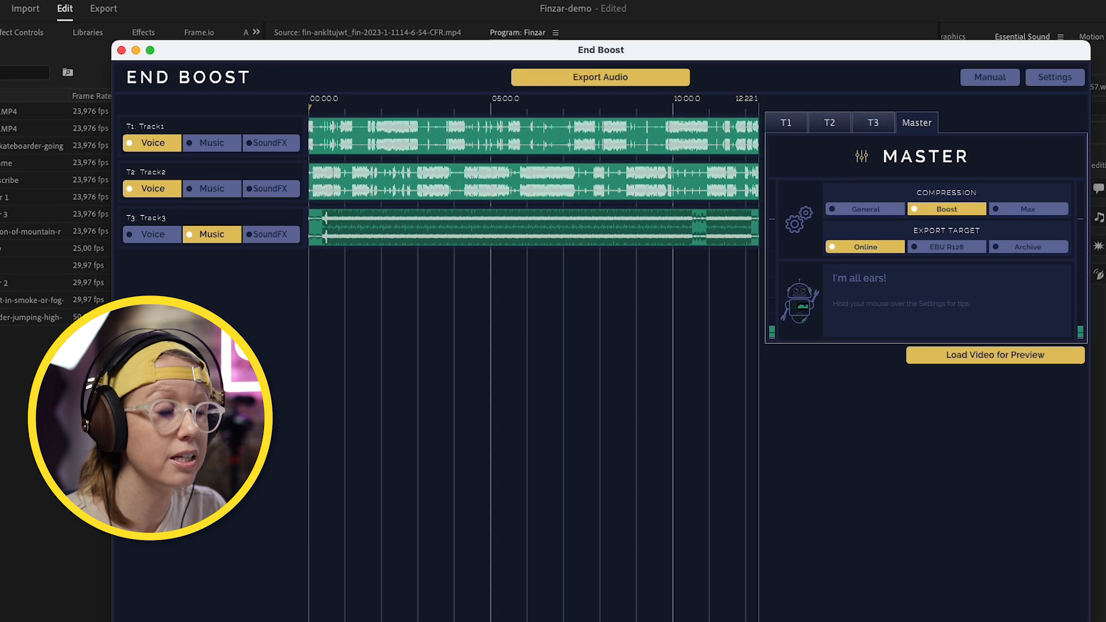
Export the End Boost mix as 'Mix' into the Material folder.
{"action": "left_click", "coordinate": [600, 77]}
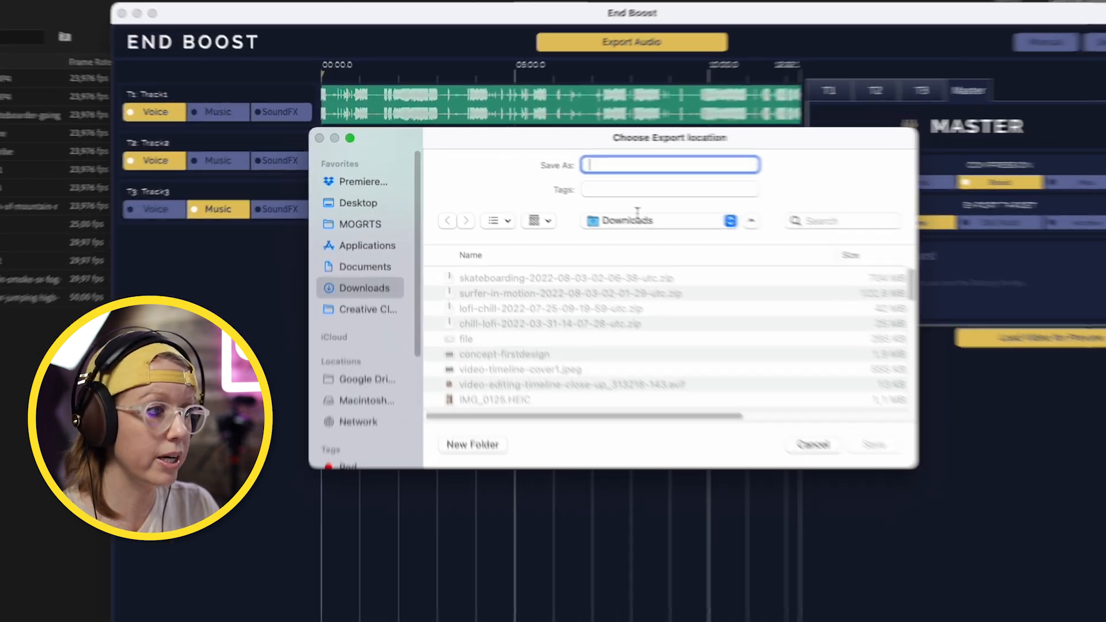
{"action": "type", "text": "Mix"}
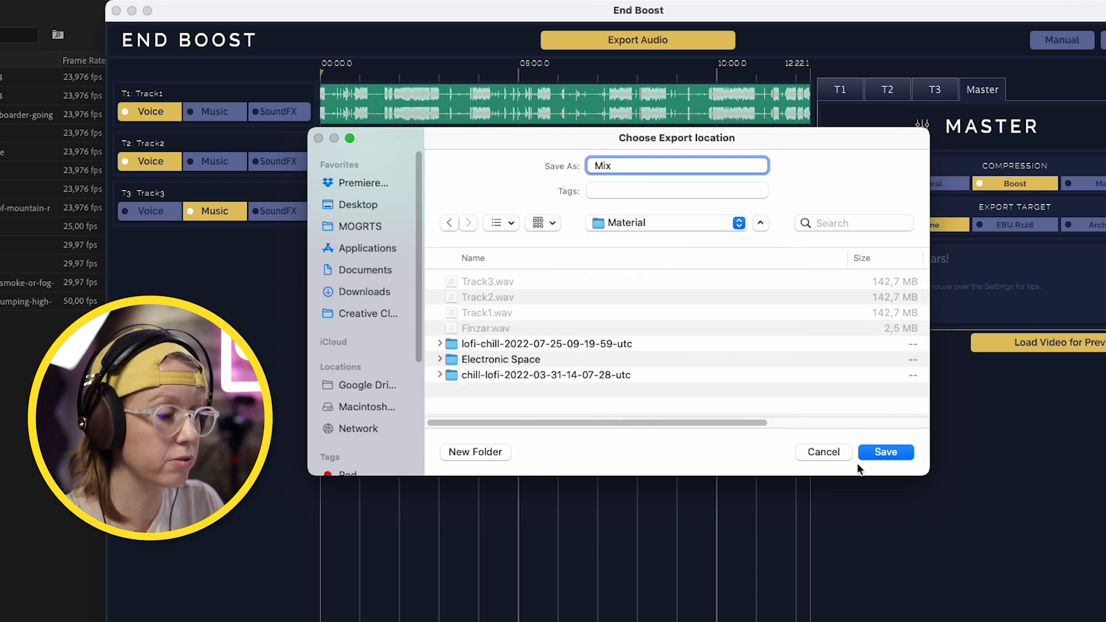
{"action": "left_click", "coordinate": [885, 452]}
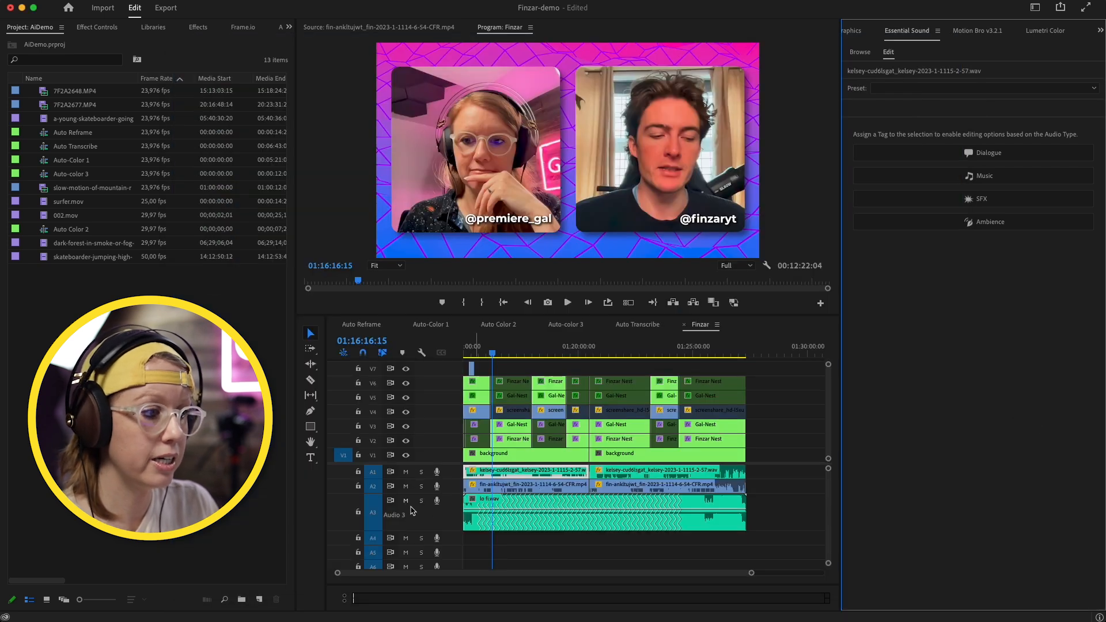
Select the Finzar sequence's audio clips to combine into Mix.wav.
{"action": "left_click", "coordinate": [405, 473]}
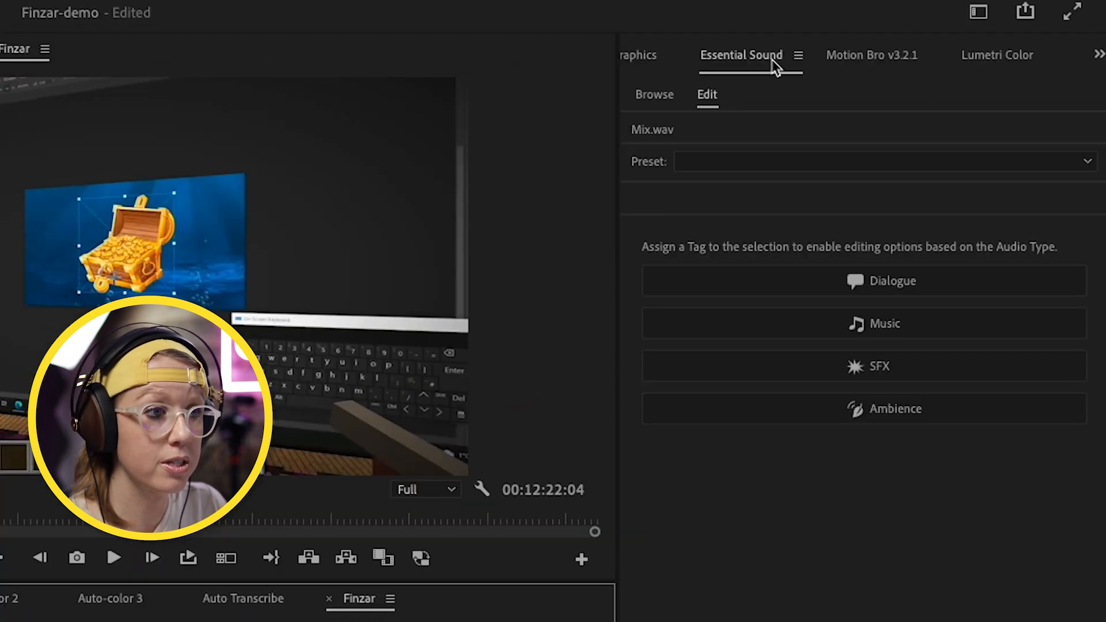
Tag Mix.wav as Dialogue and enable Reduce Noise at about 1.1.
{"action": "left_click", "coordinate": [862, 280]}
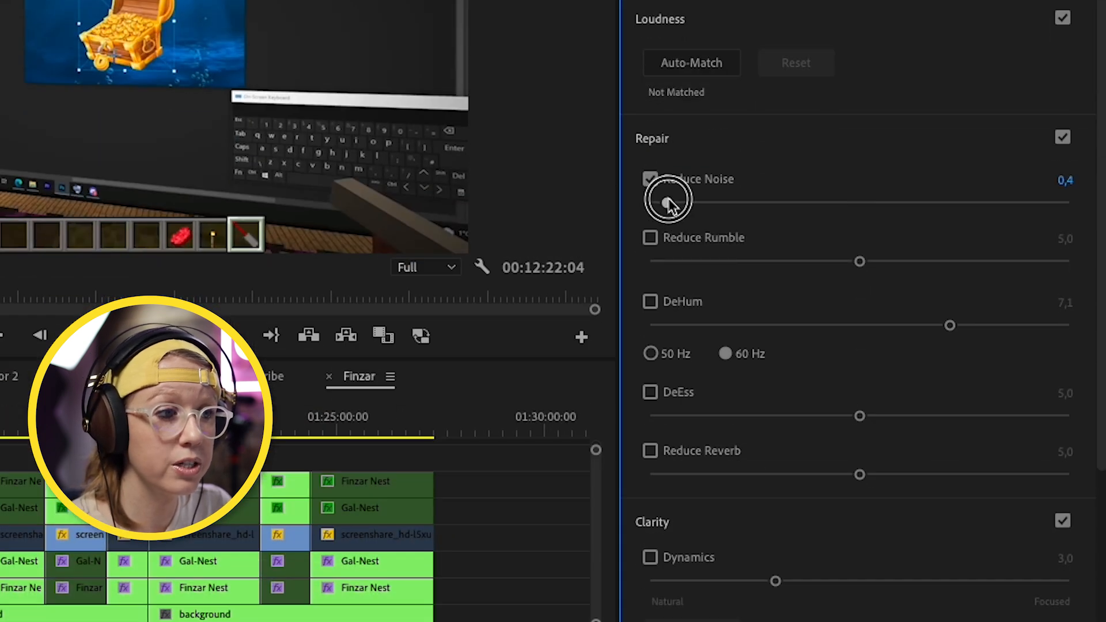
{"action": "left_click_drag", "start_coordinate": [668, 202], "coordinate": [693, 202]}
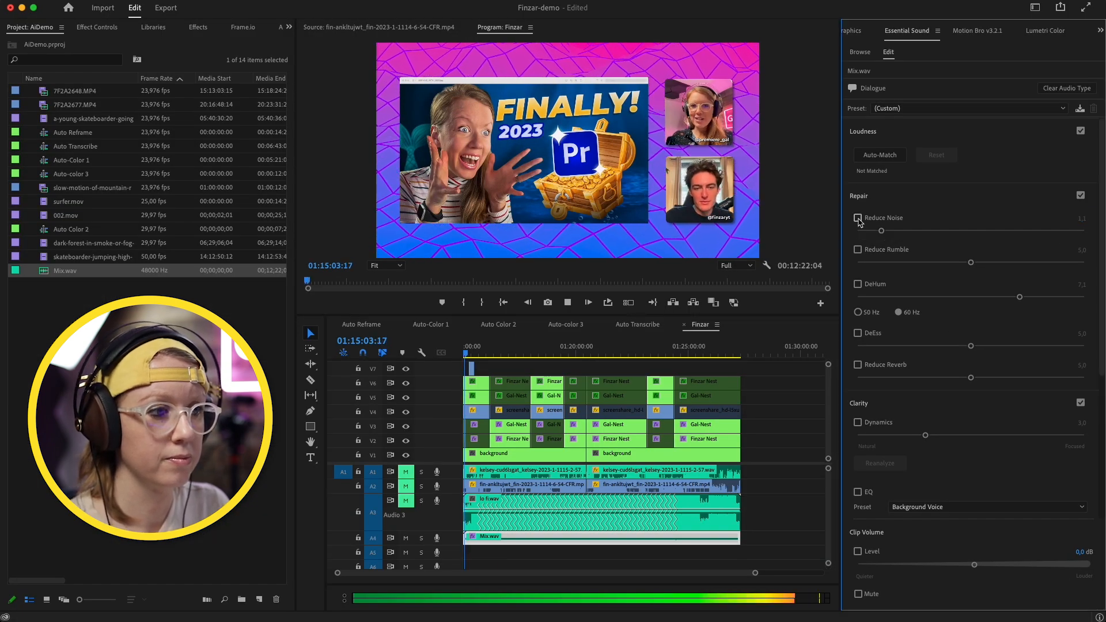
{"action": "left_click", "coordinate": [857, 217]}
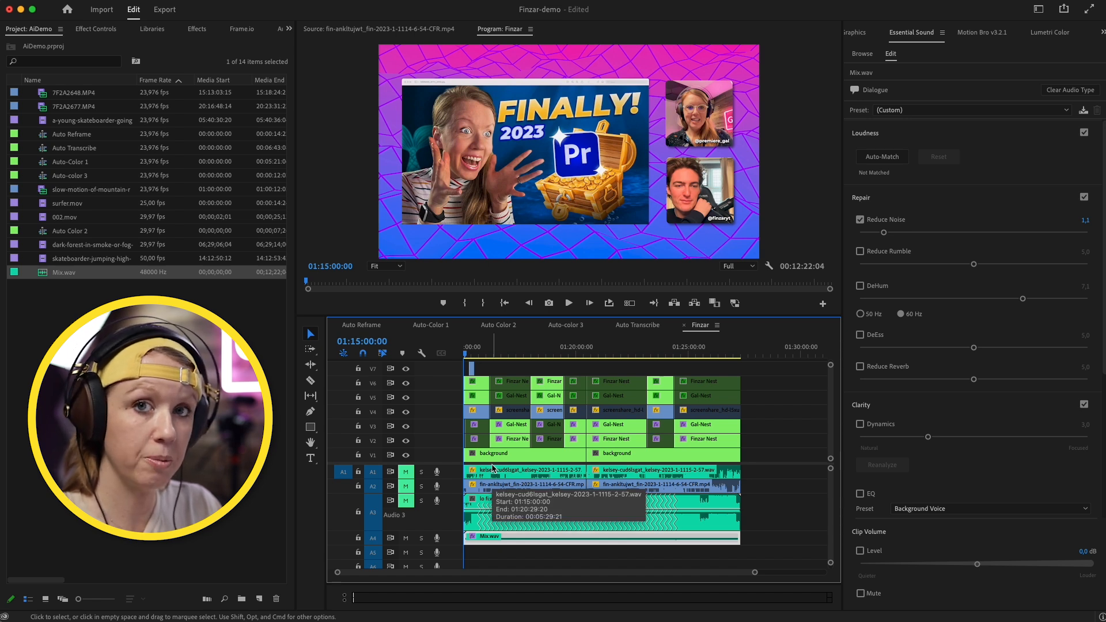
{"action": "left_click", "coordinate": [569, 303]}
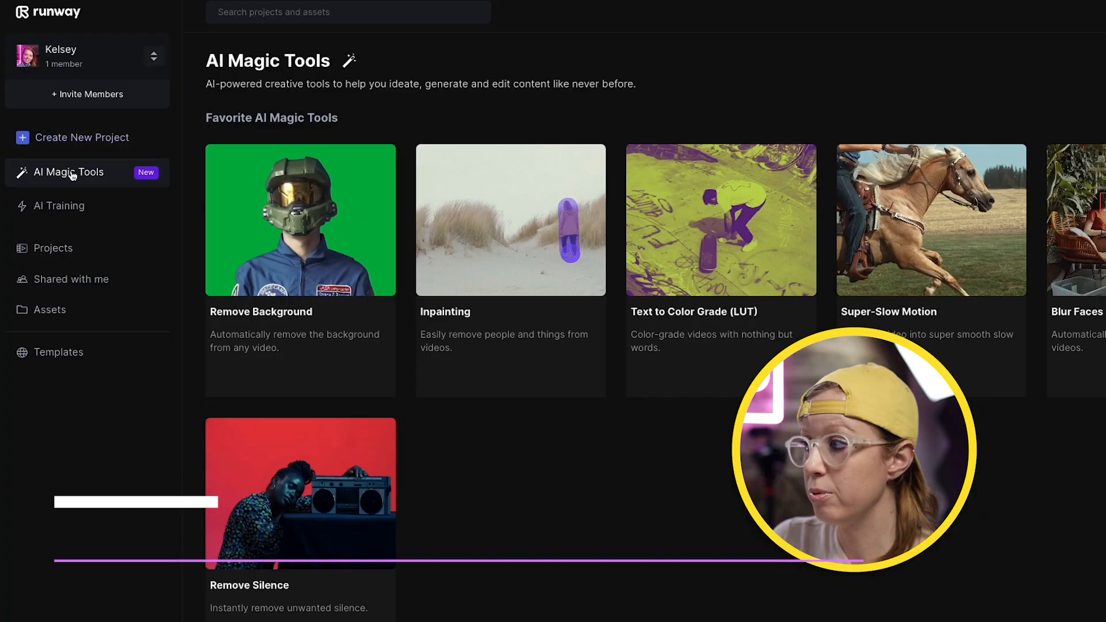
Scroll the AI Magic Tools video list and launch Motion Tracking on the mountain runner clip.
{"action": "scroll", "scroll_direction": "down", "scroll_amount": 3}
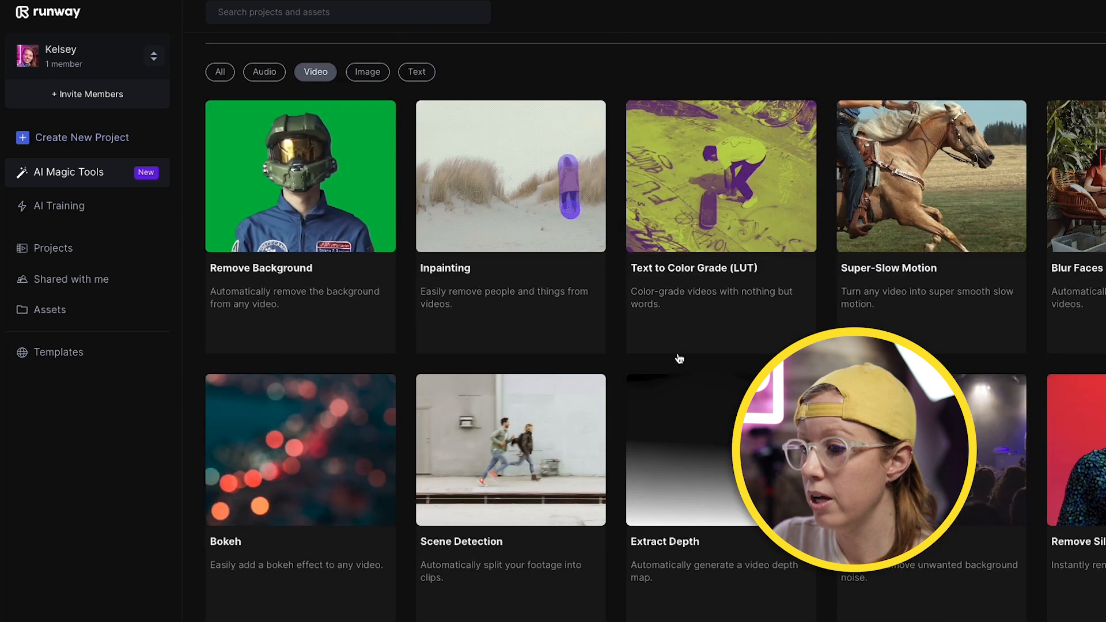
{"action": "scroll", "scroll_direction": "down", "scroll_amount": 3}
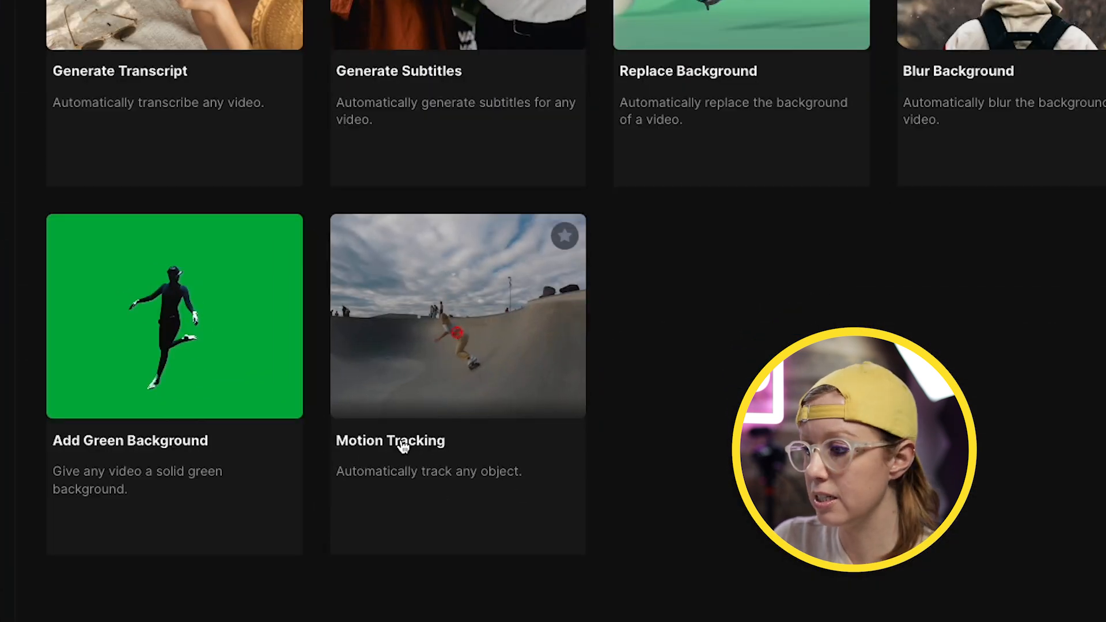
{"action": "left_click", "coordinate": [457, 315]}
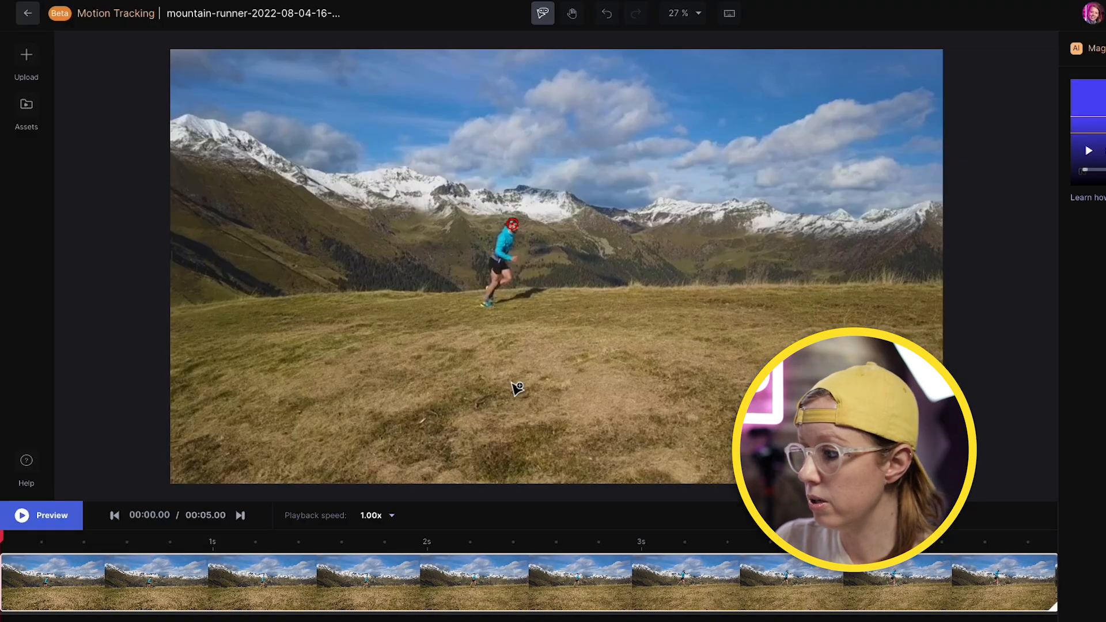
Track the runner and add a '5k run' caption in Otomanopee One, linked to the track.
{"action": "left_click", "coordinate": [41, 516]}
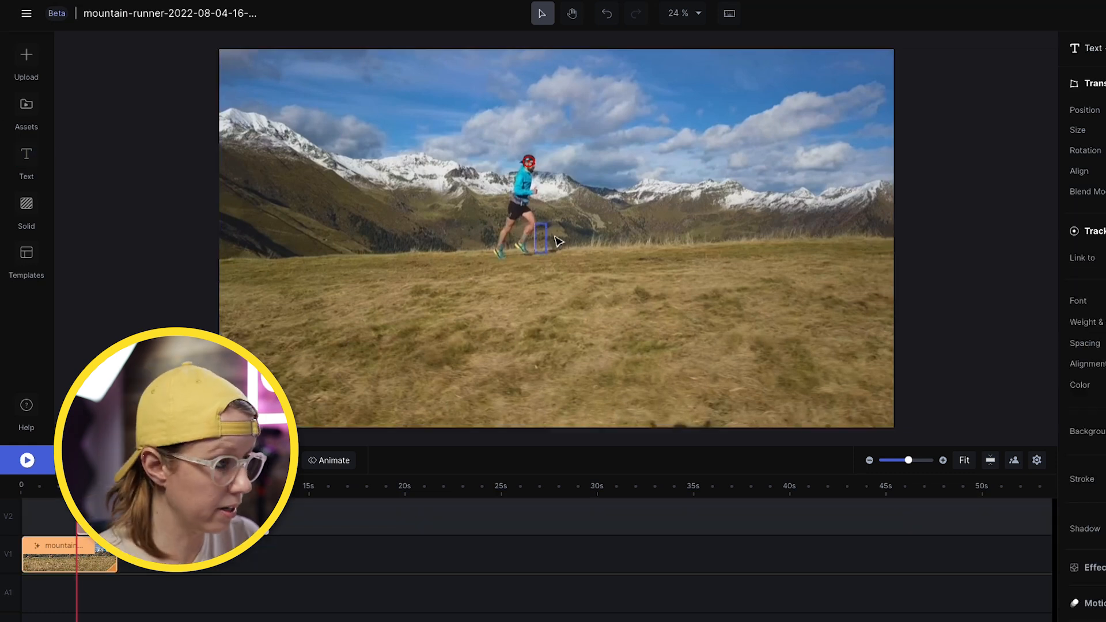
{"action": "type", "text": "5k run"}
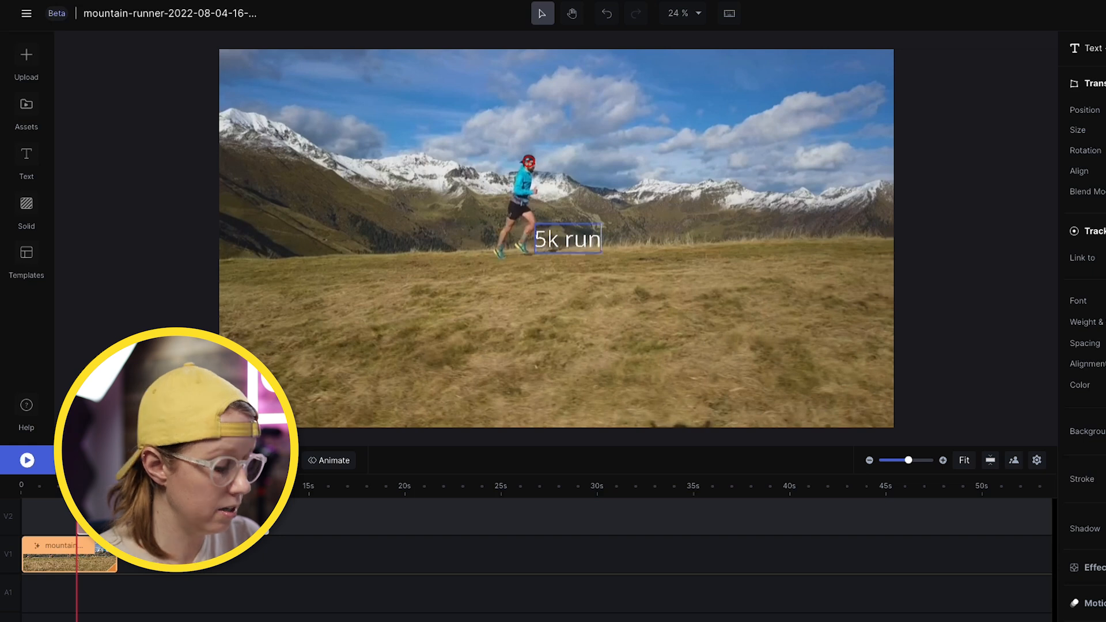
{"action": "left_click", "coordinate": [1077, 301]}
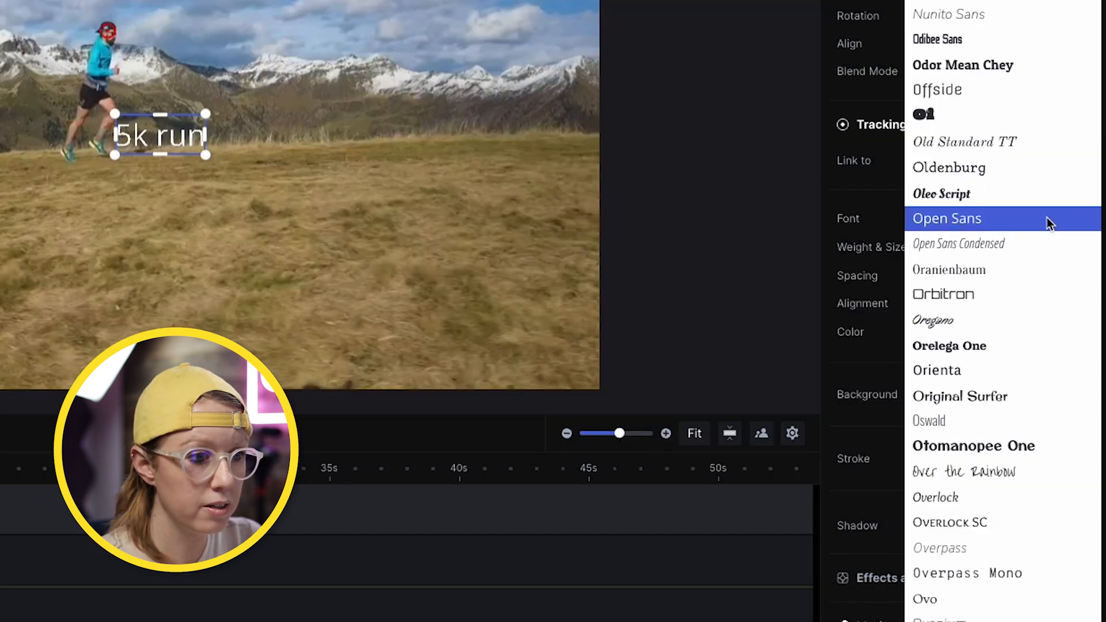
{"action": "left_click", "coordinate": [973, 445]}
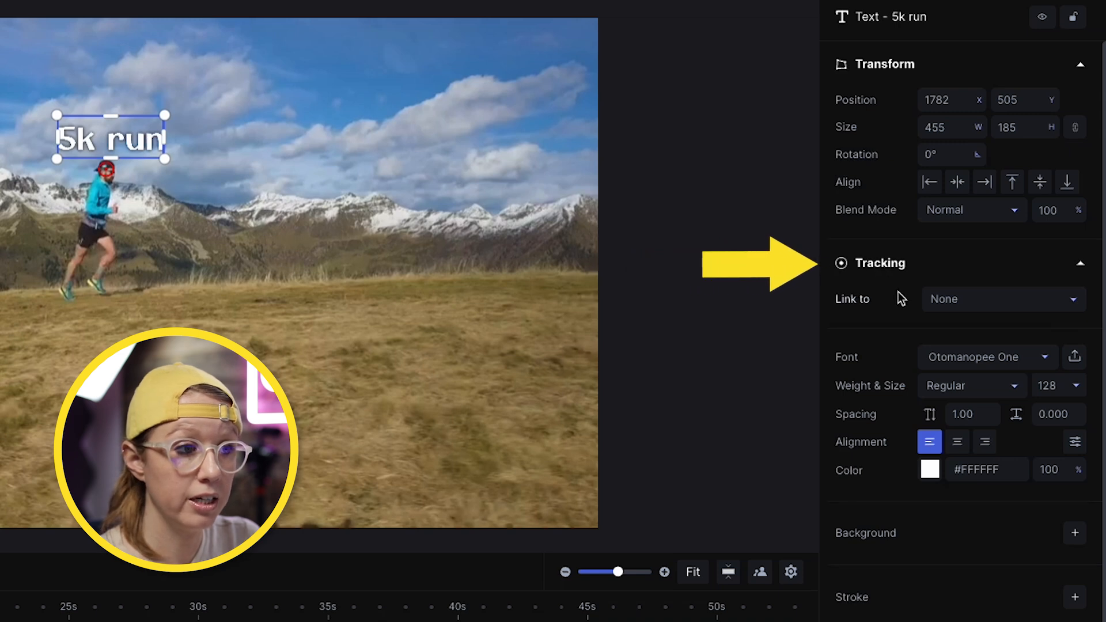
{"action": "left_click", "coordinate": [1001, 298]}
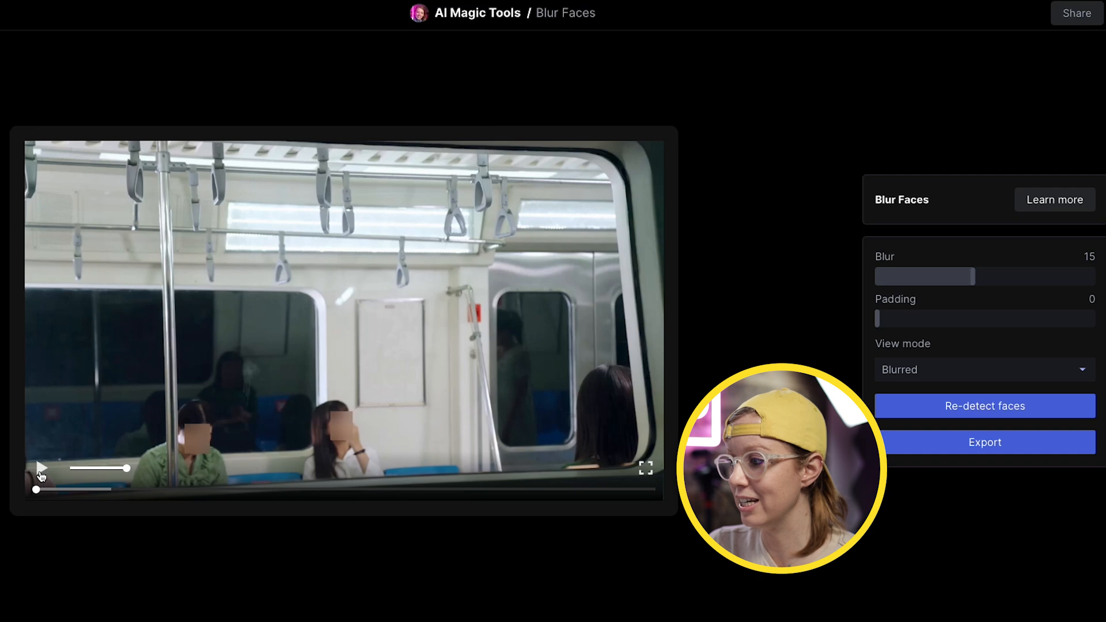
Play, pause and resume the face-blurred subway clip, then scrub to about 0:06.
{"action": "left_click", "coordinate": [41, 471]}
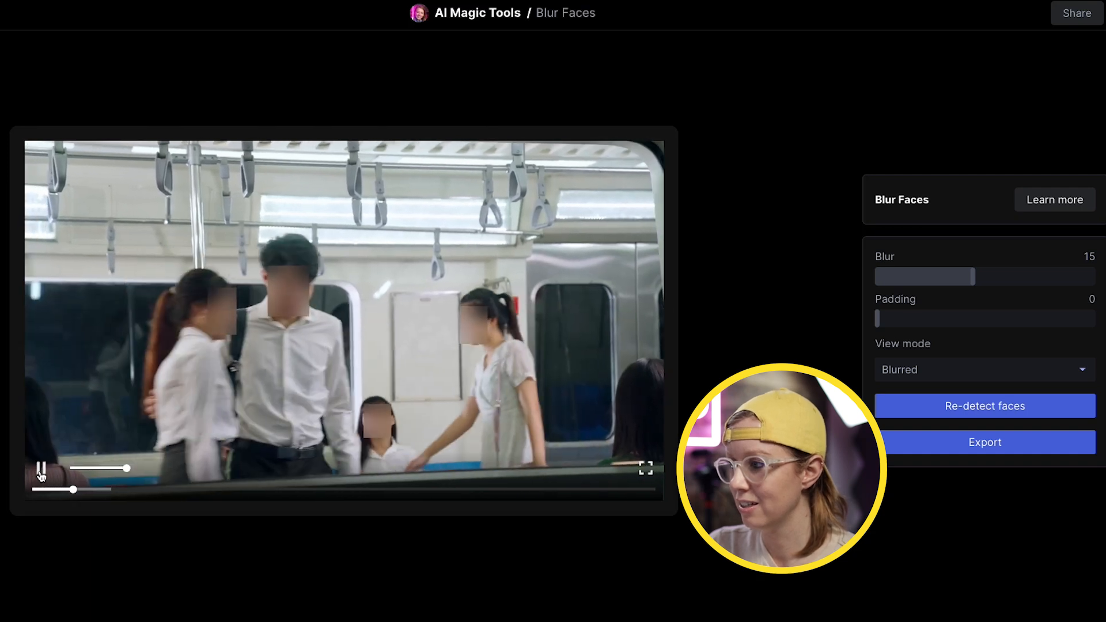
{"action": "left_click", "coordinate": [41, 474]}
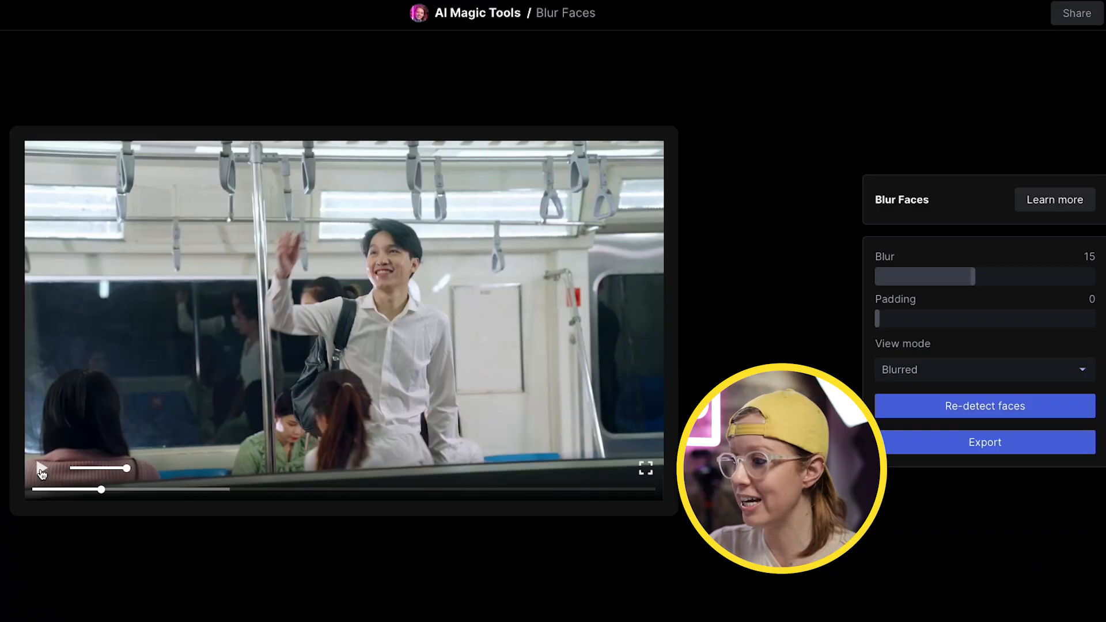
{"action": "left_click", "coordinate": [41, 468]}
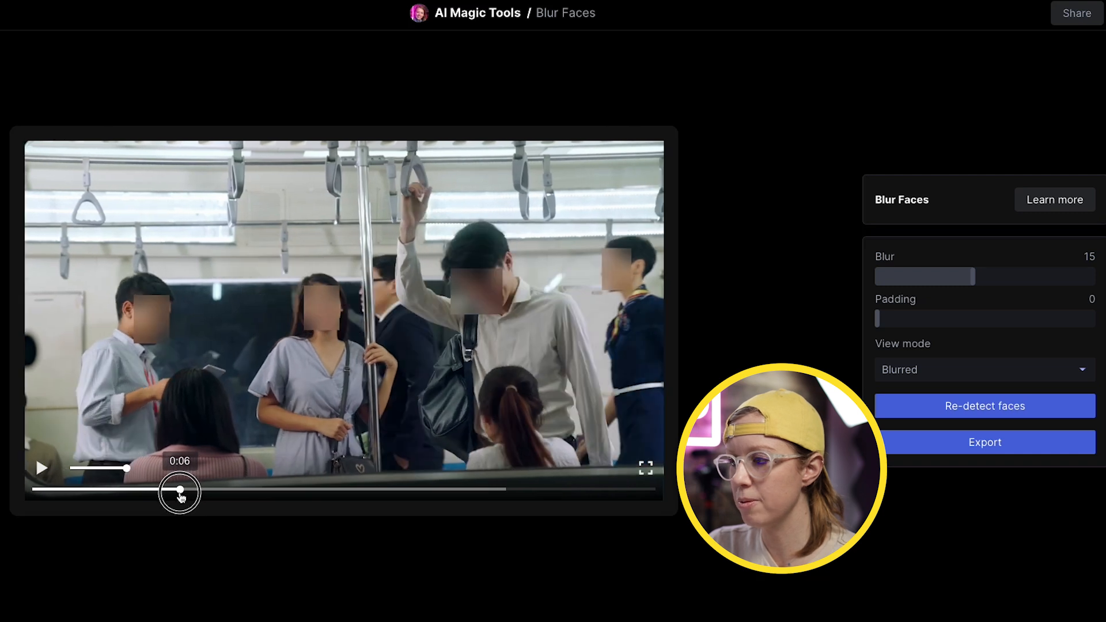
{"action": "left_click_drag", "start_coordinate": [179, 492], "coordinate": [217, 491]}
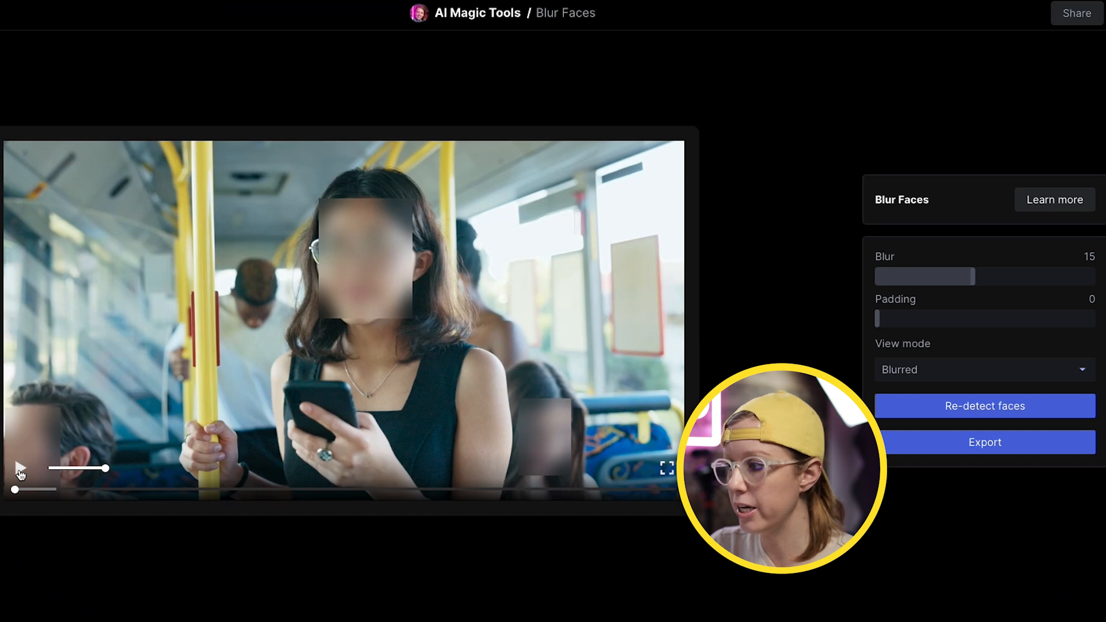
Play and pause the bus clip with passengers' faces blurred.
{"action": "left_click", "coordinate": [20, 468]}
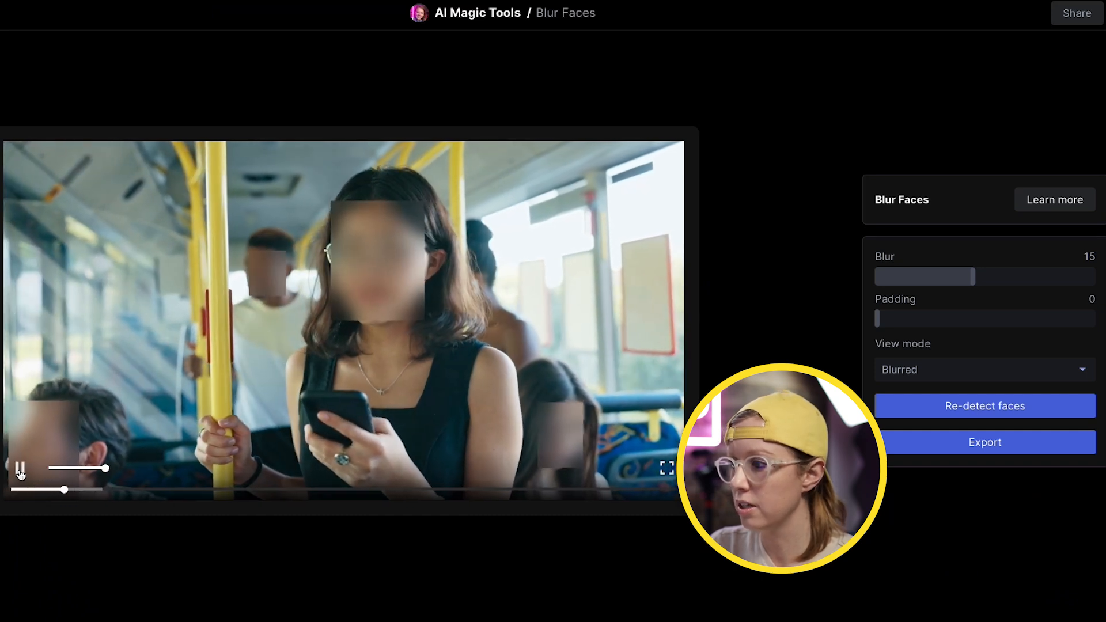
{"action": "left_click", "coordinate": [20, 468]}
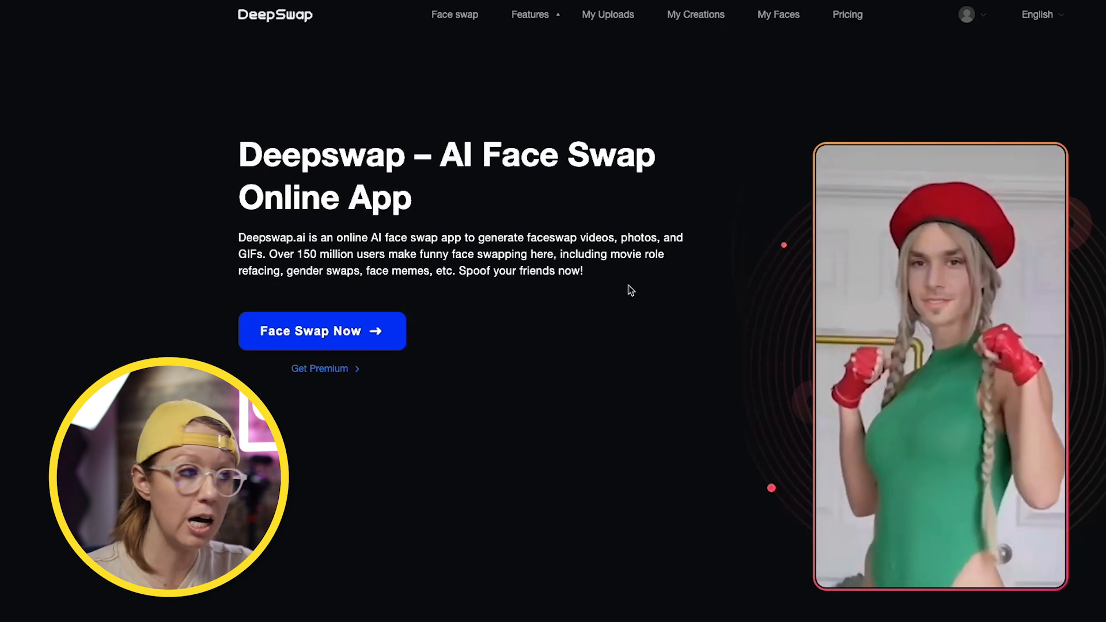
Start a new face swap, choose the third listed face for the presenter, and generate.
{"action": "left_click", "coordinate": [607, 14]}
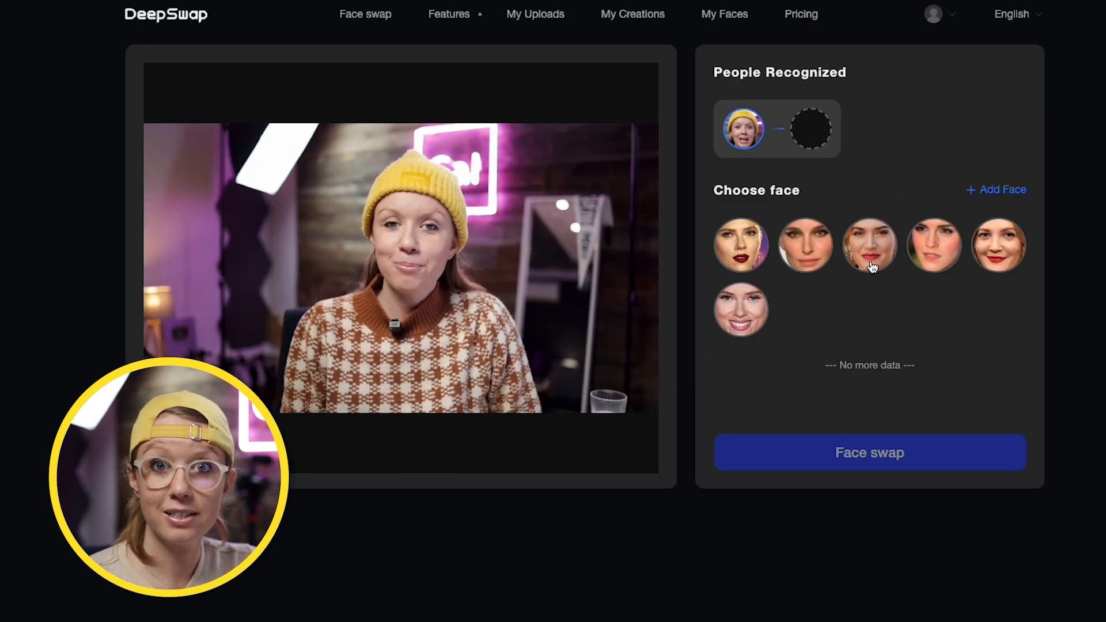
{"action": "left_click", "coordinate": [869, 245]}
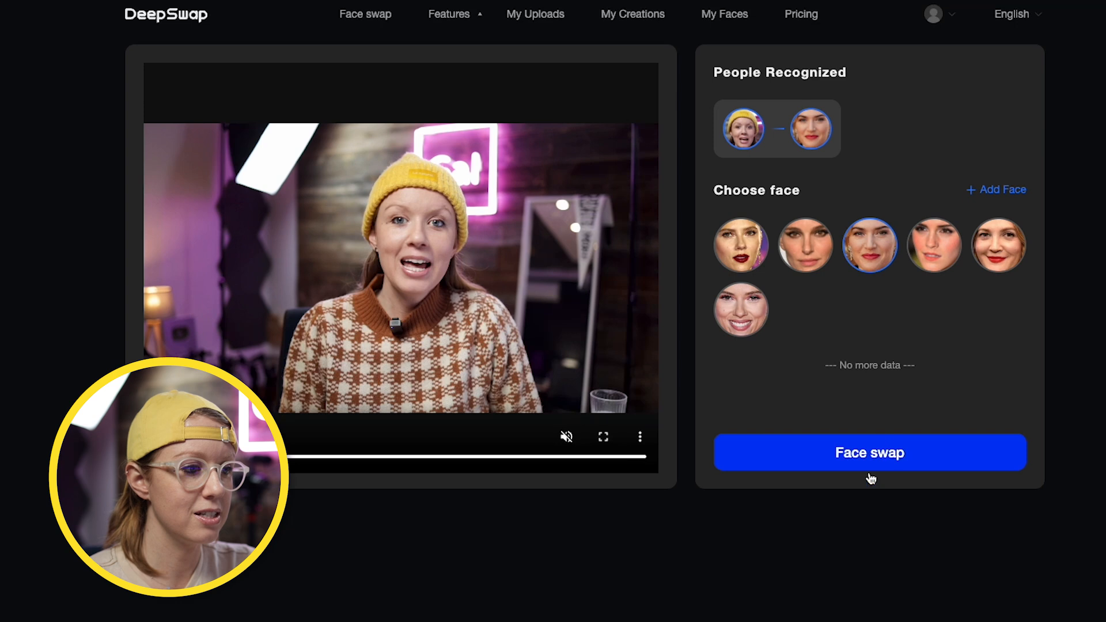
{"action": "left_click", "coordinate": [869, 452]}
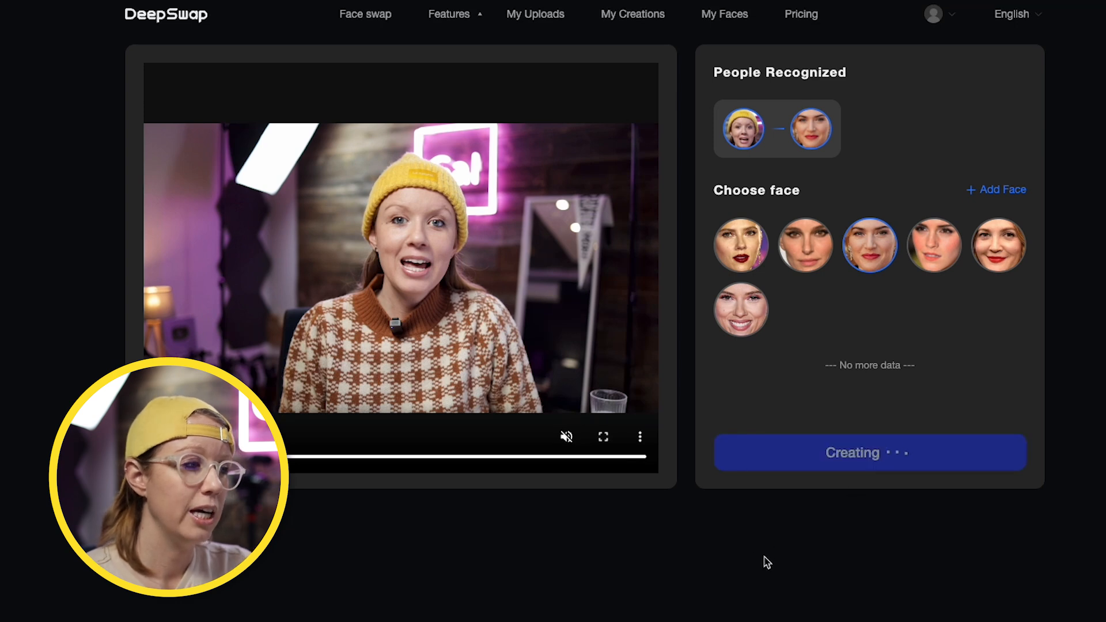